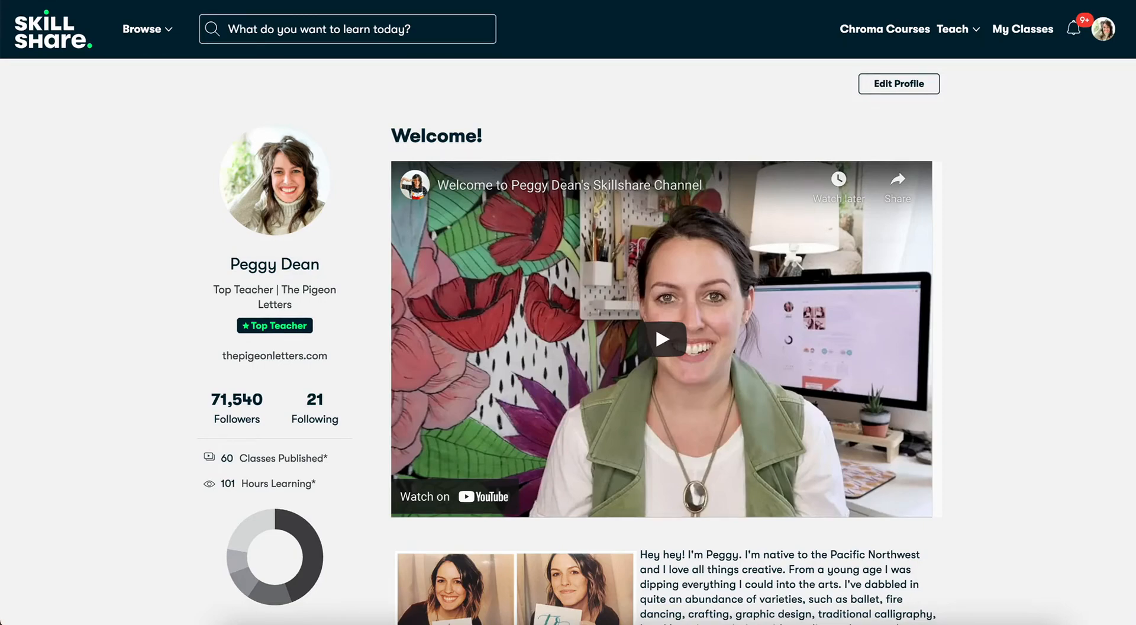
Browse down the teacher profile page and use the top-right header control
scroll("down", 3)
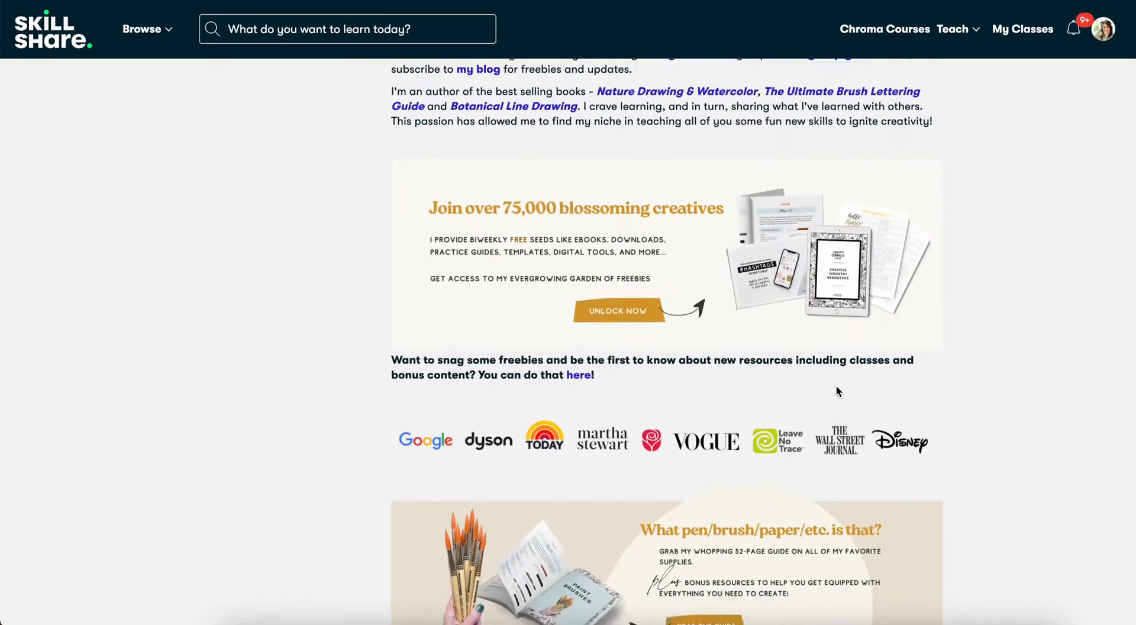
scroll("down", 3)
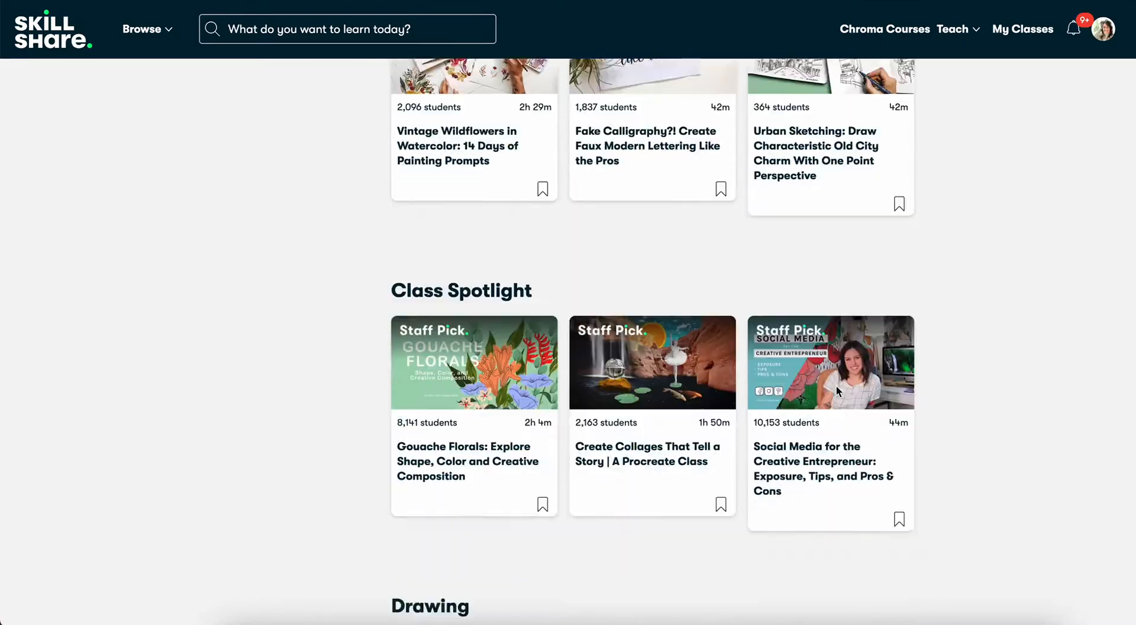
scroll("down", 3)
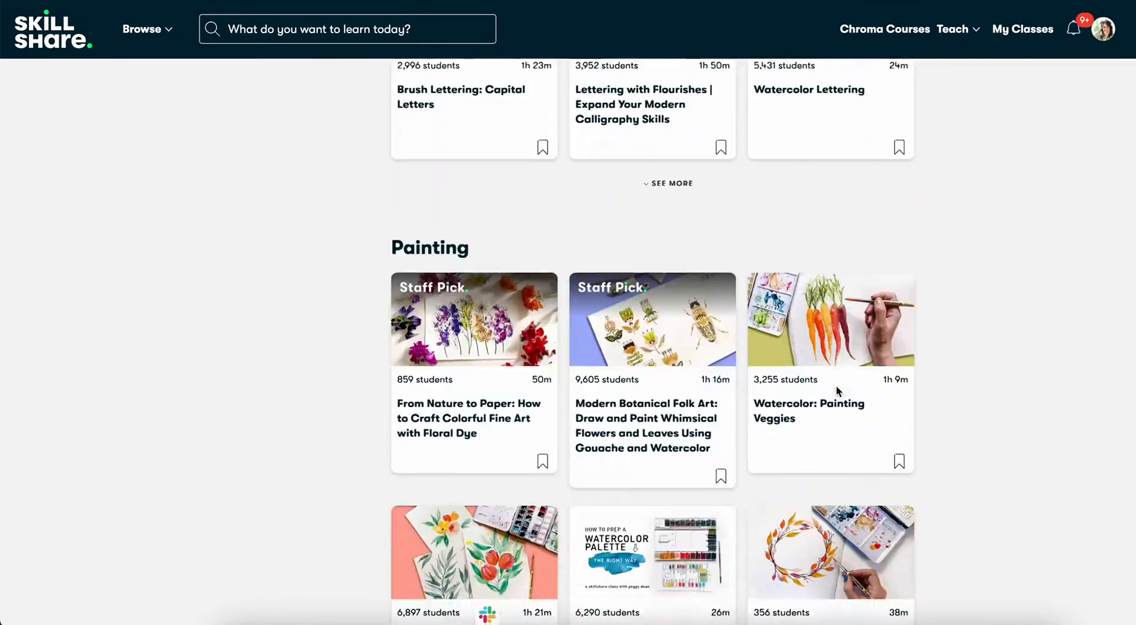
left_click(1102, 29)
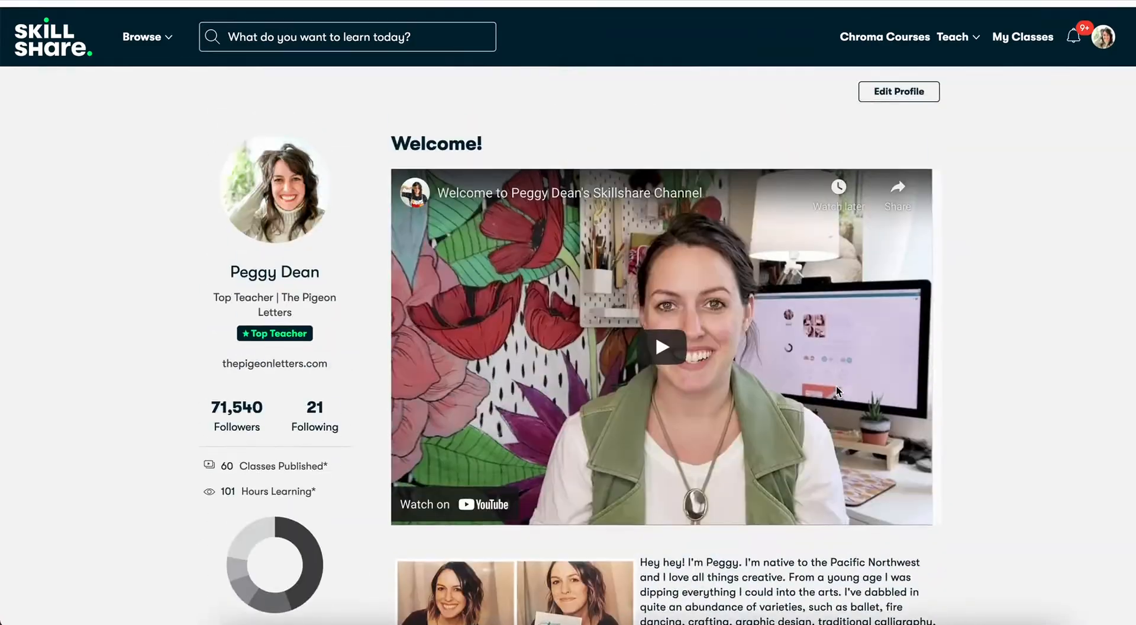
scroll("down", 3)
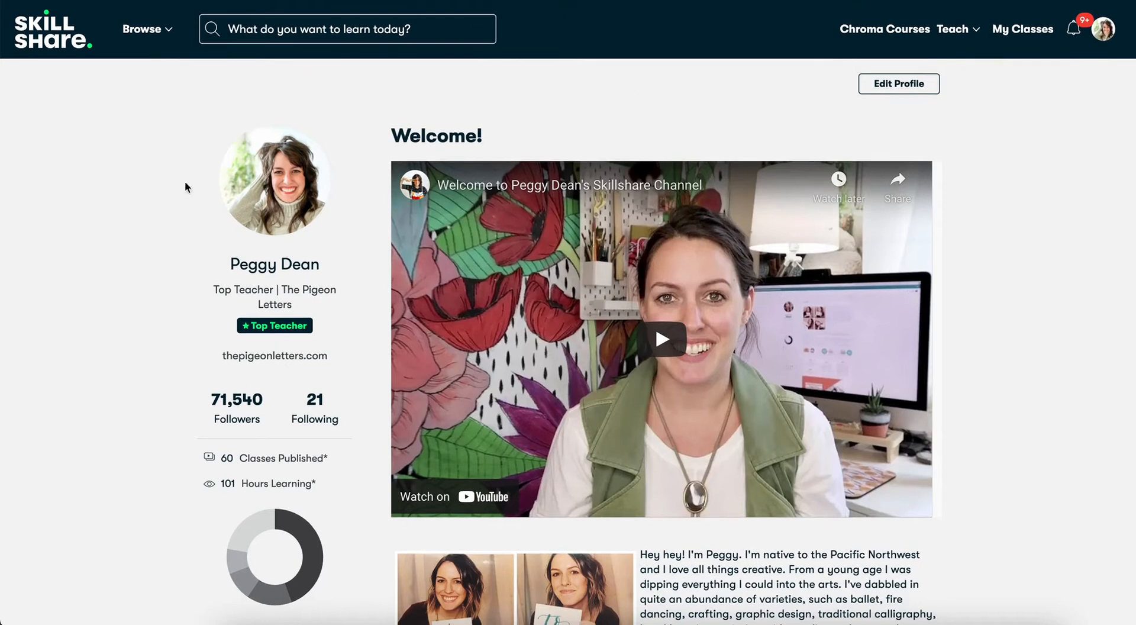
mouse_move(778, 211)
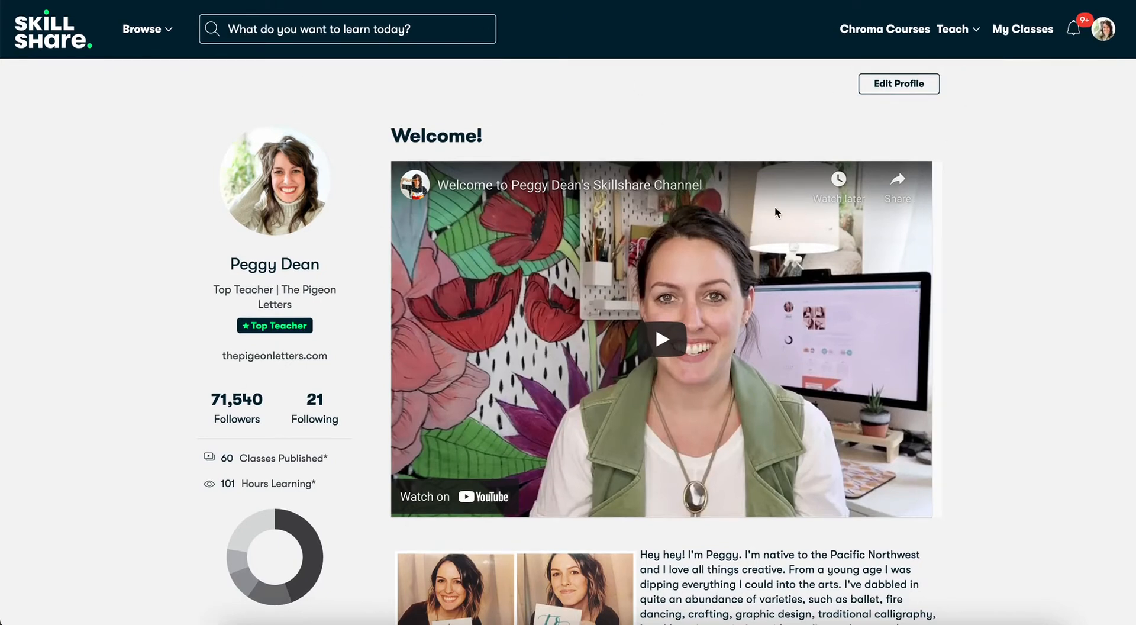
mouse_move(897, 86)
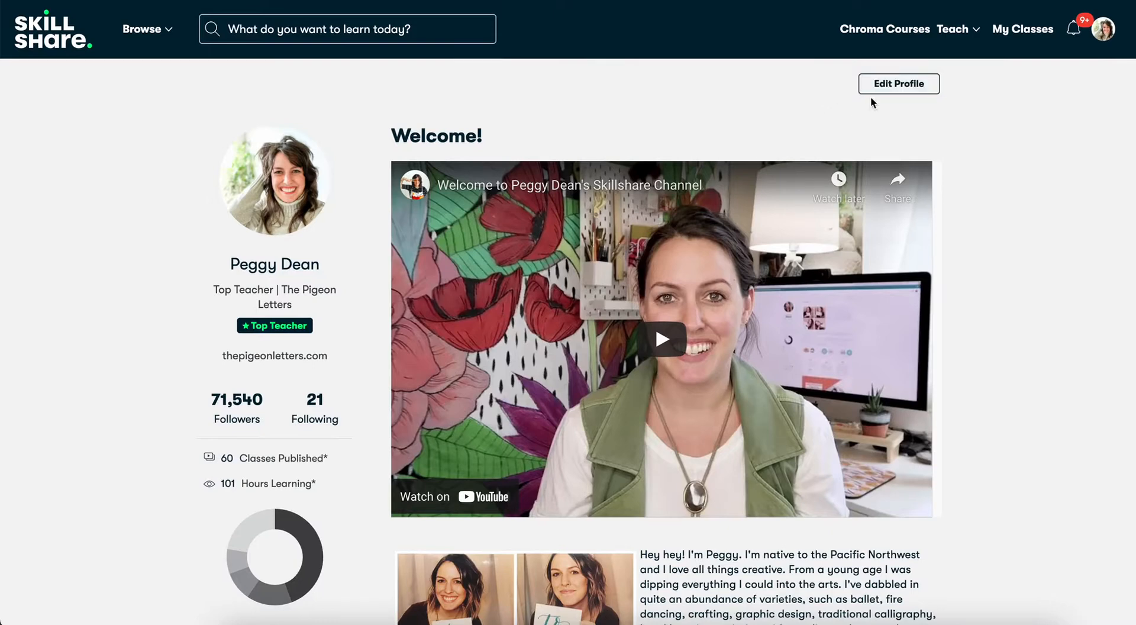
Switch the profile into edit mode and review sections down to Project Archive
left_click(898, 83)
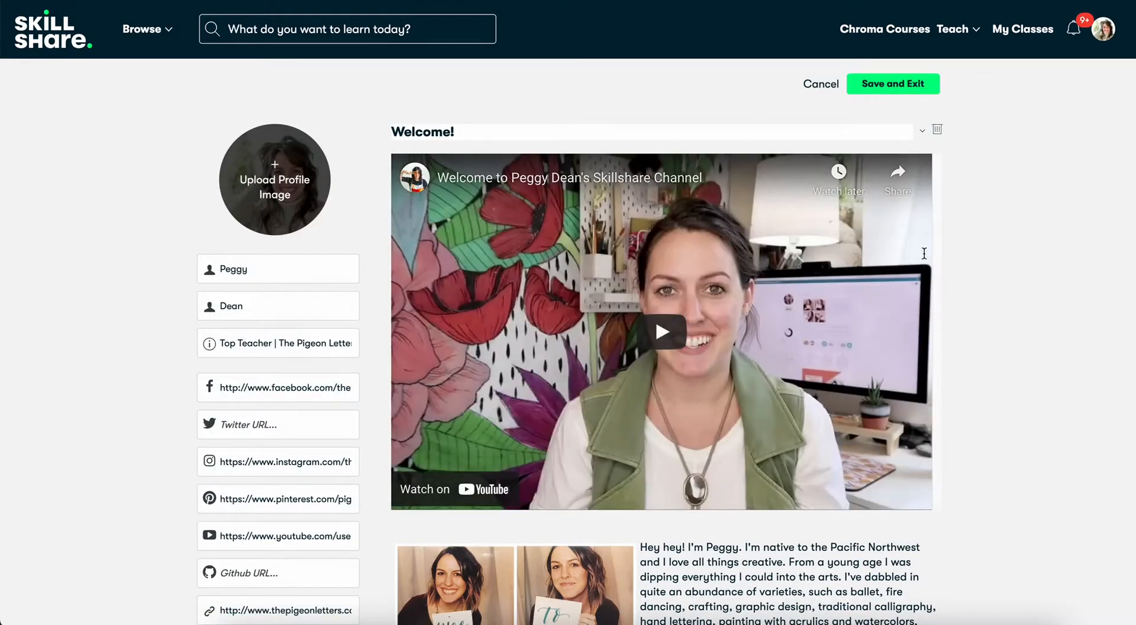
scroll("down", 3)
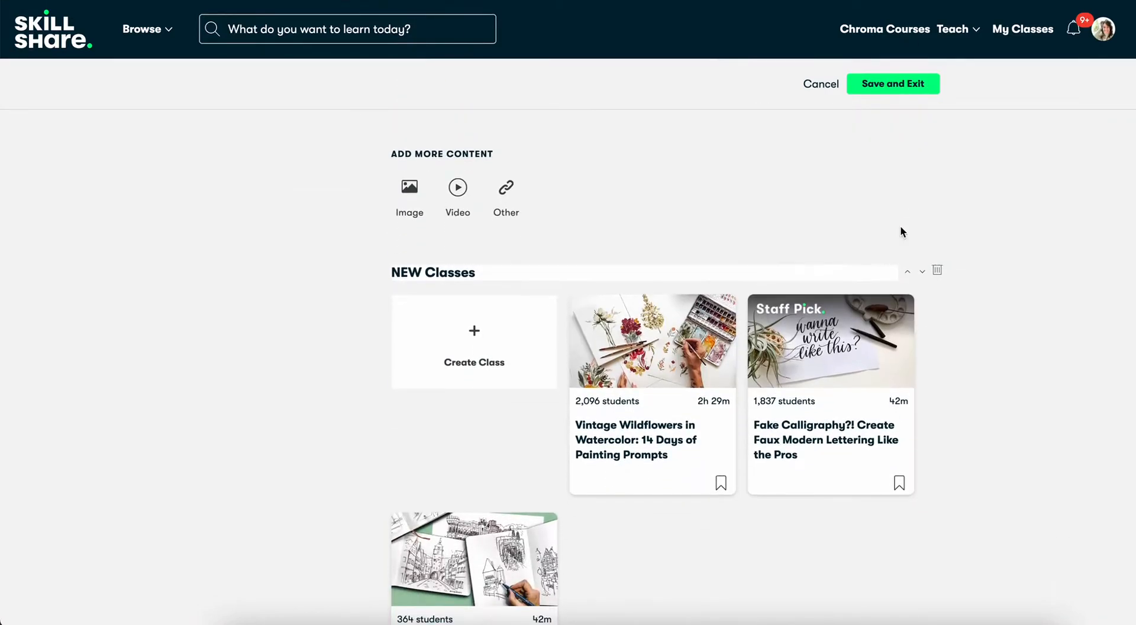
mouse_move(519, 177)
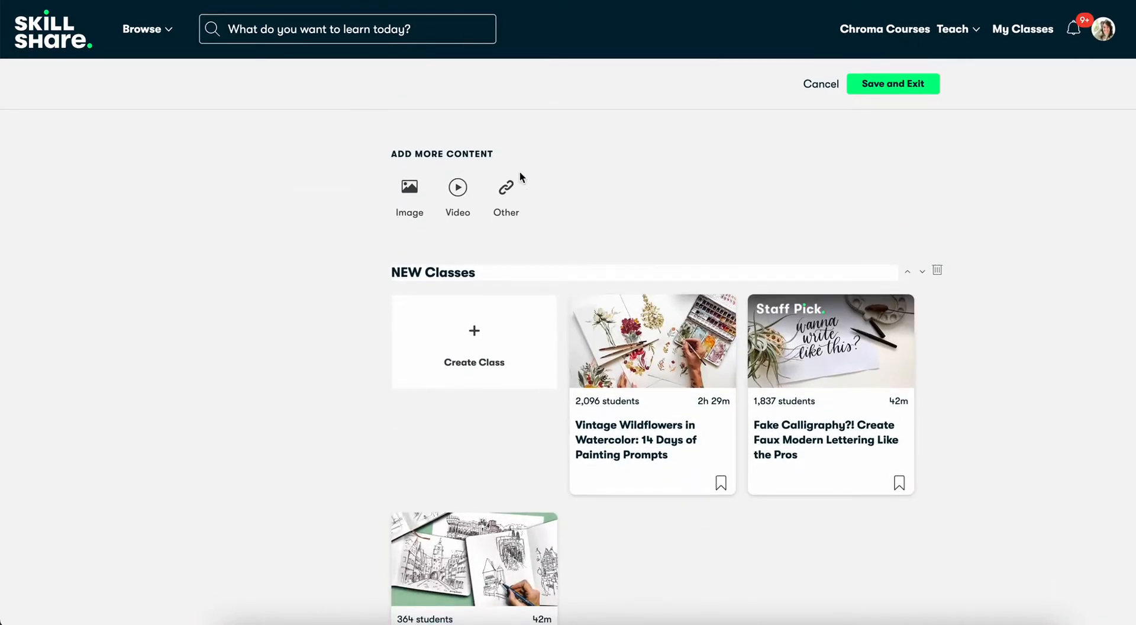
scroll("down", 3)
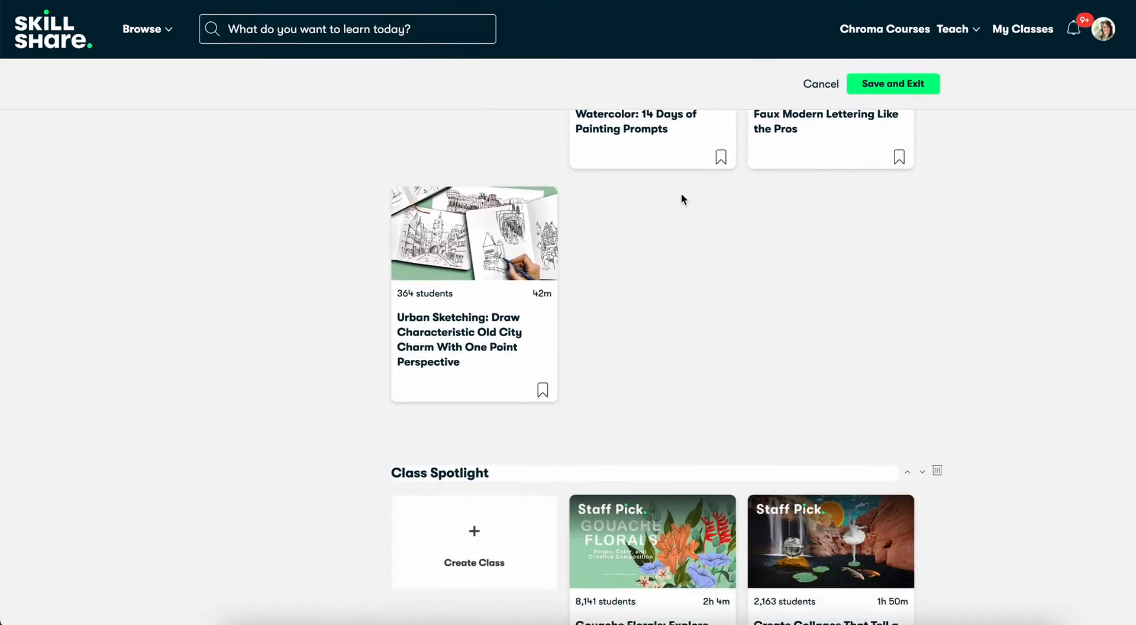
scroll("down", 3)
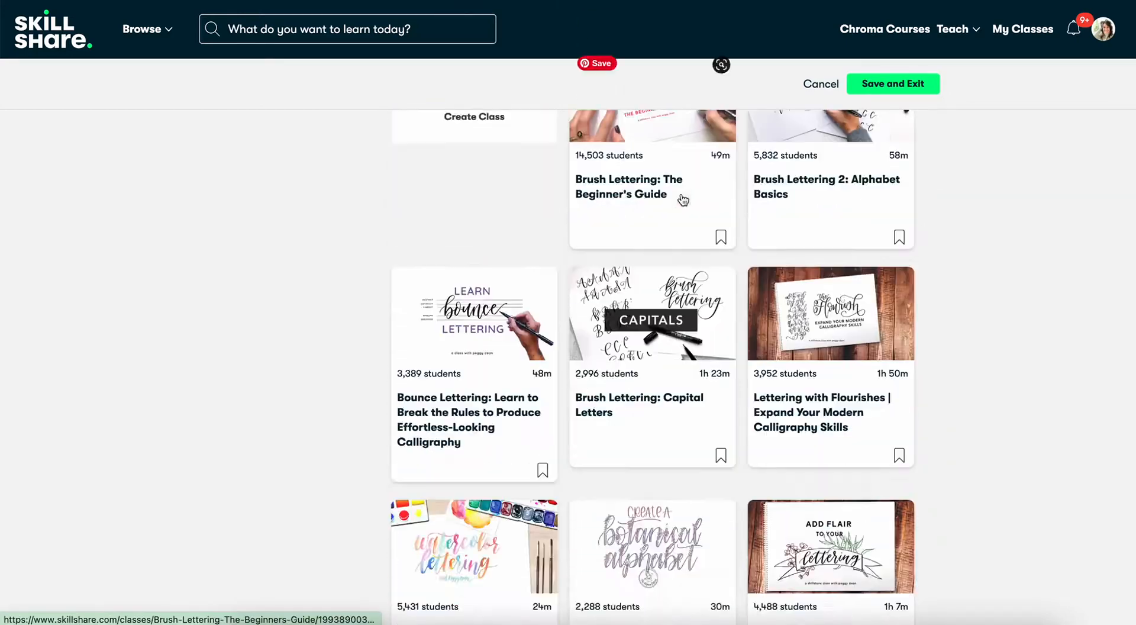
scroll("down", 3)
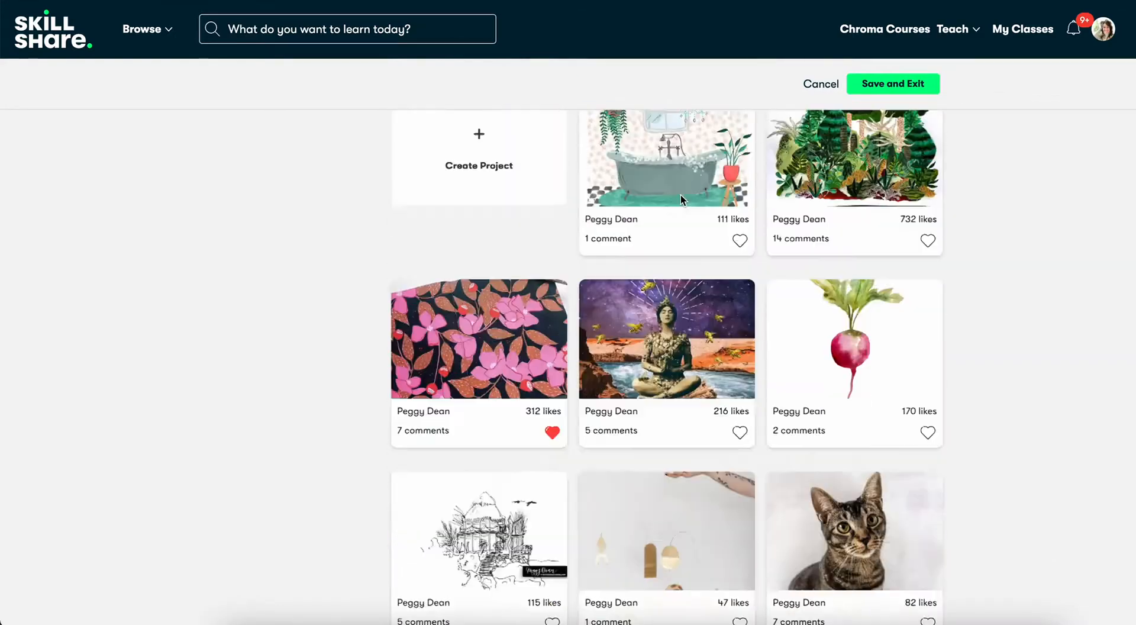
scroll("down", 3)
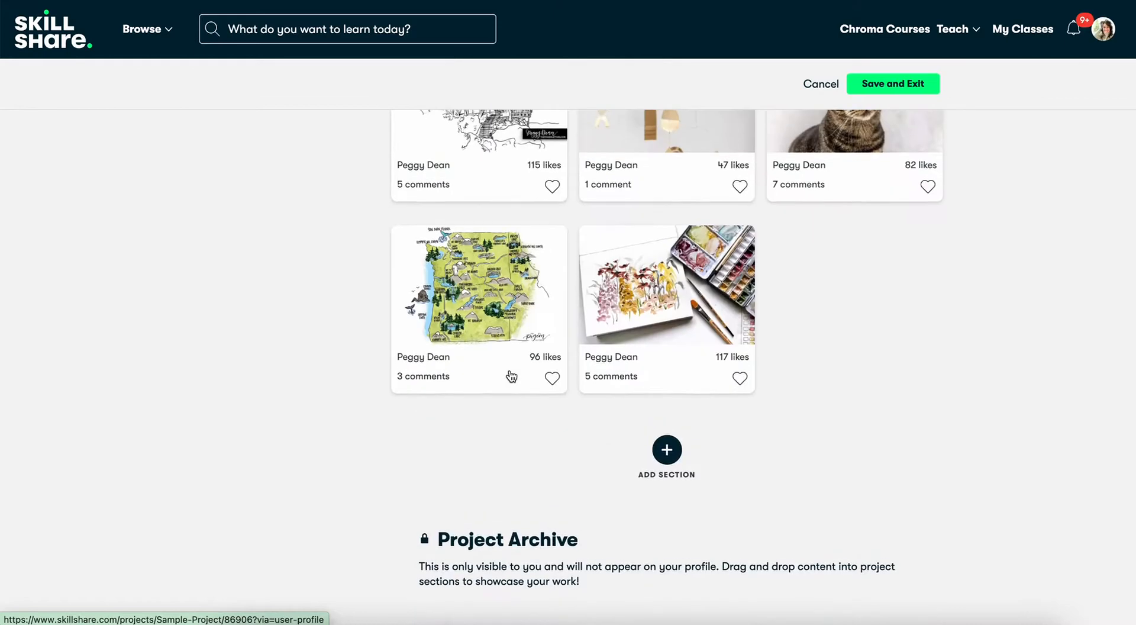
mouse_move(681, 435)
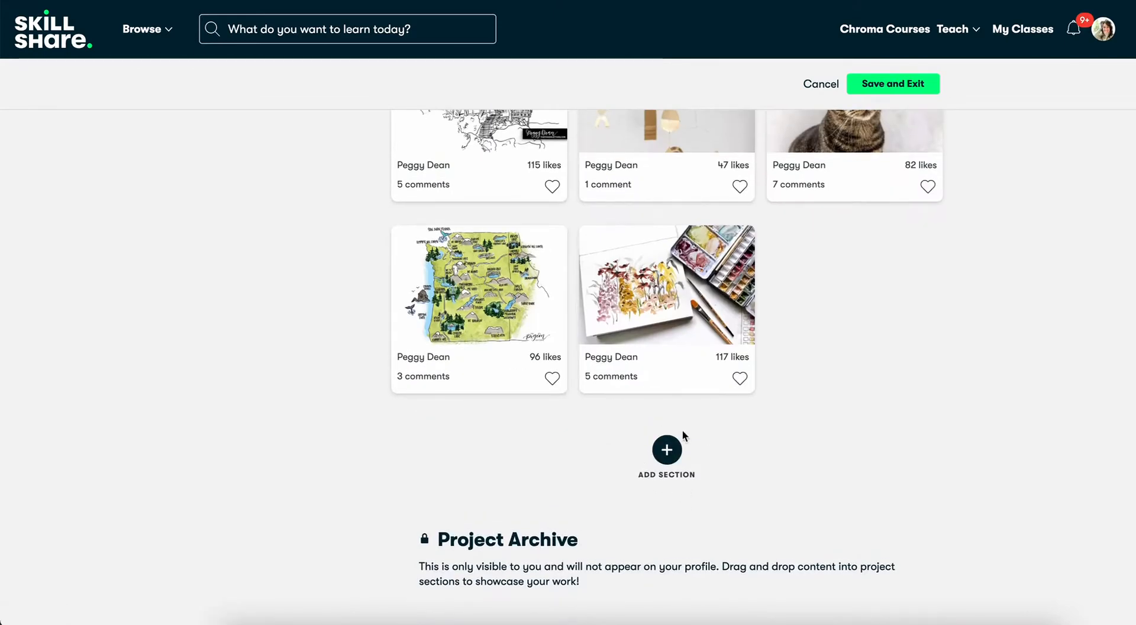
mouse_move(666, 450)
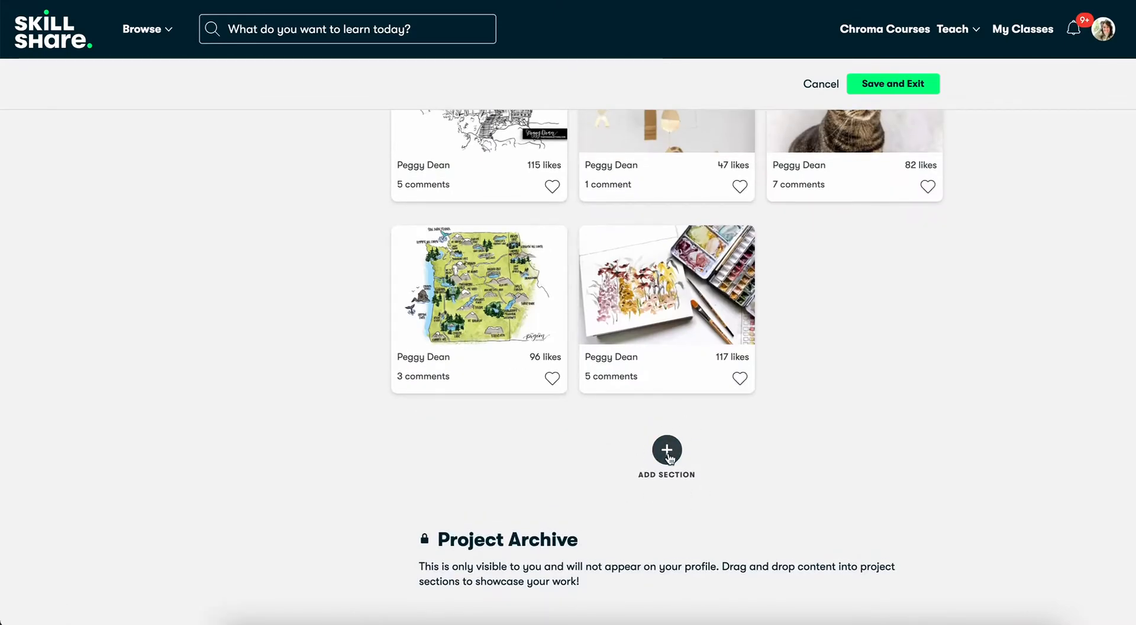
Show the Add Section choices: content, projects, teaching and discussions
left_click(665, 450)
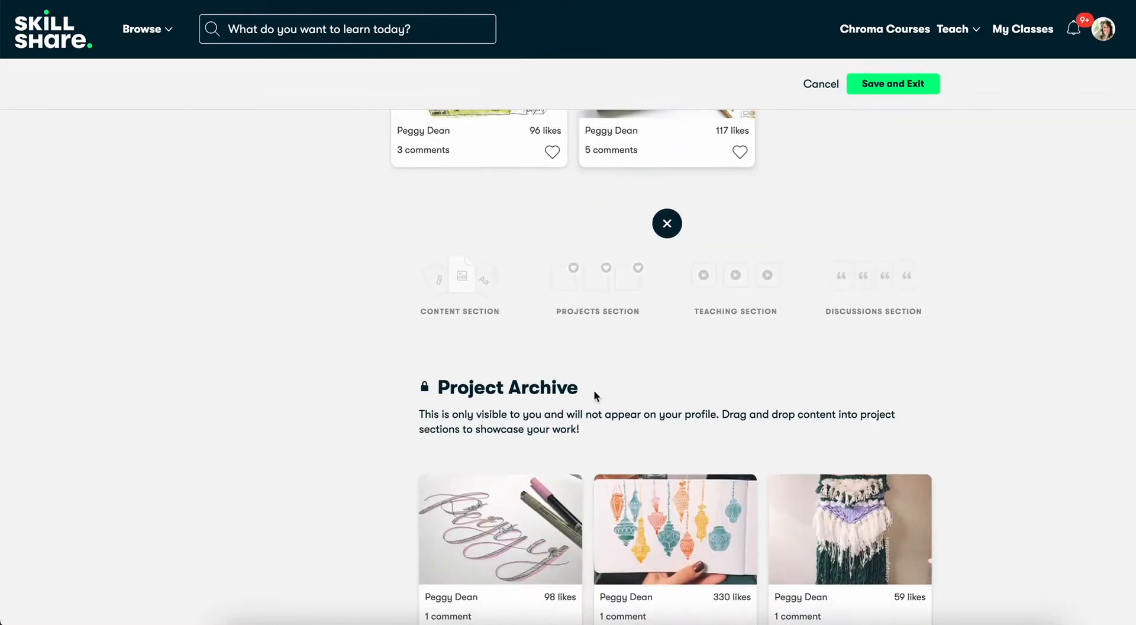
mouse_move(576, 245)
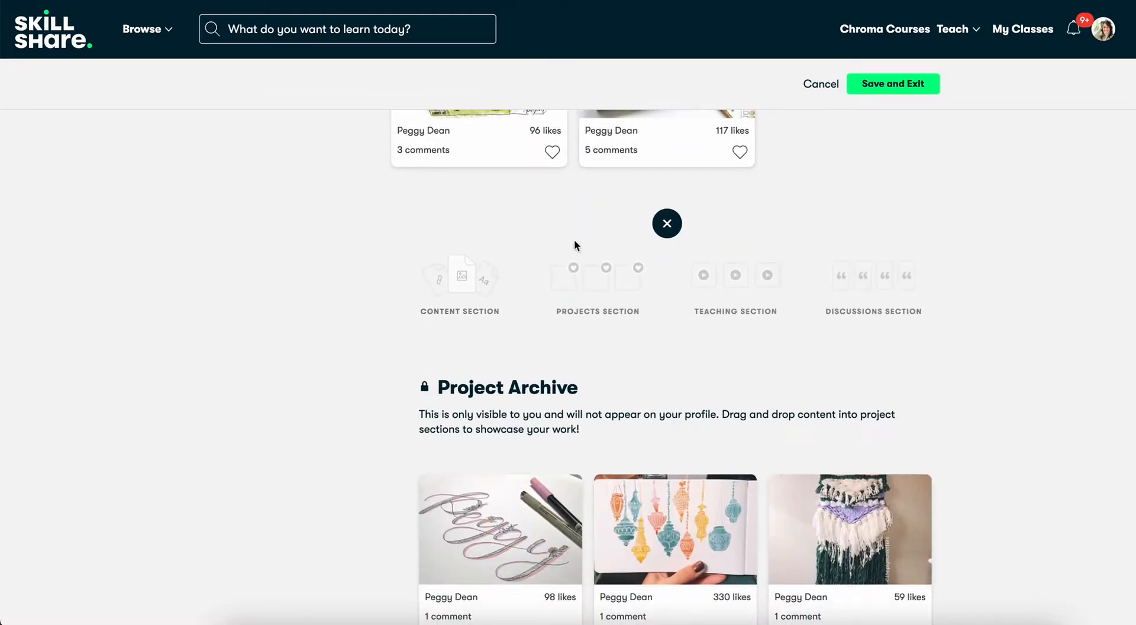
mouse_move(851, 293)
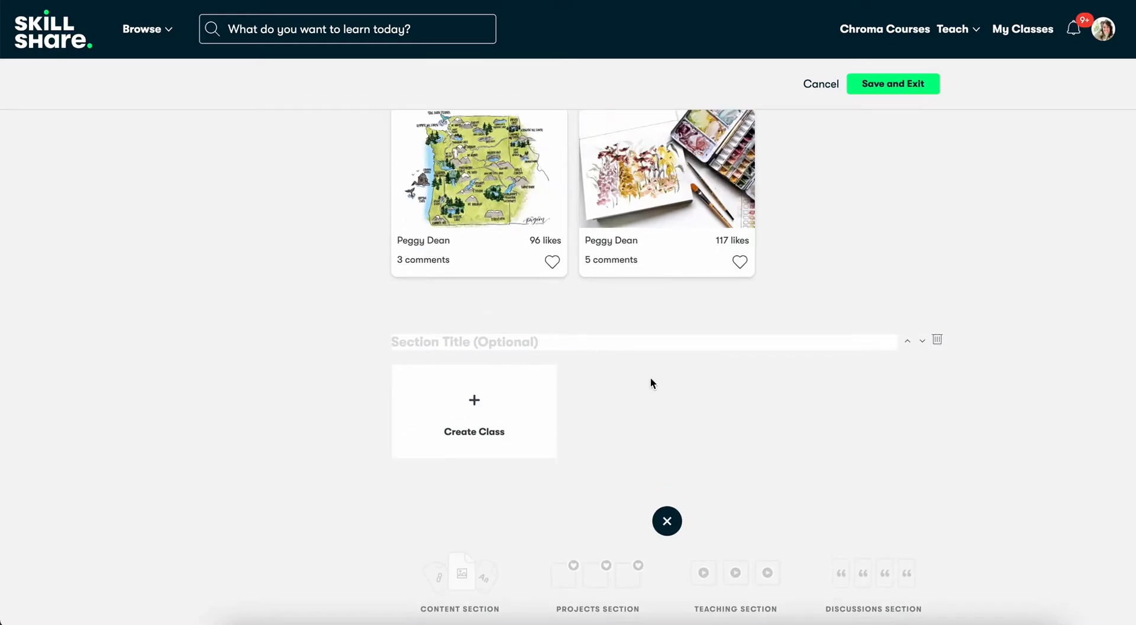
mouse_move(639, 406)
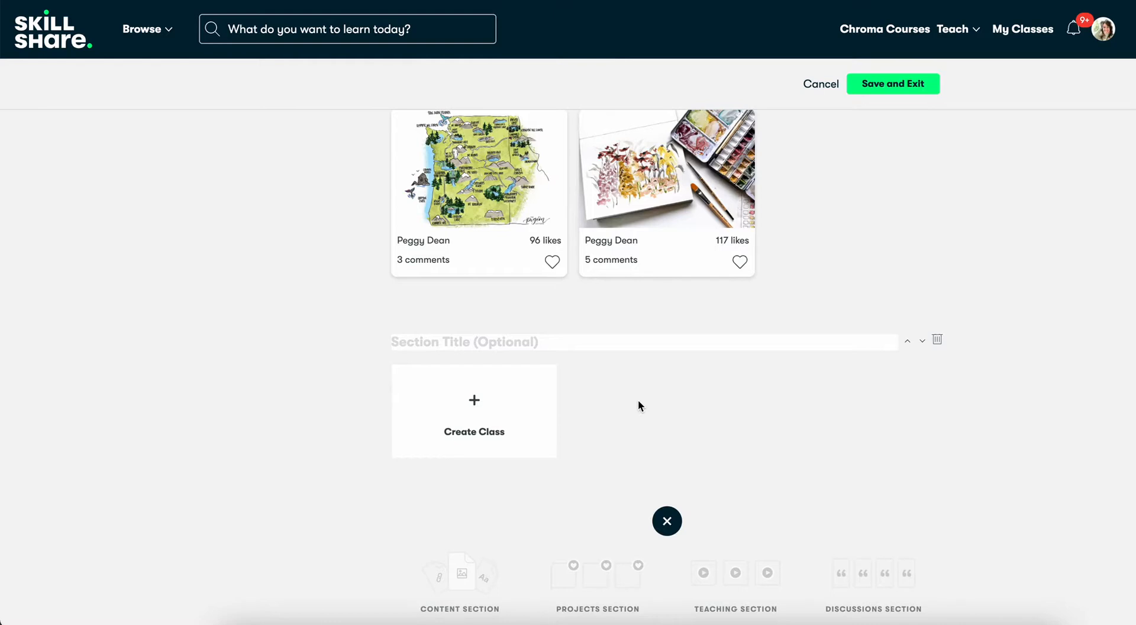
mouse_move(549, 488)
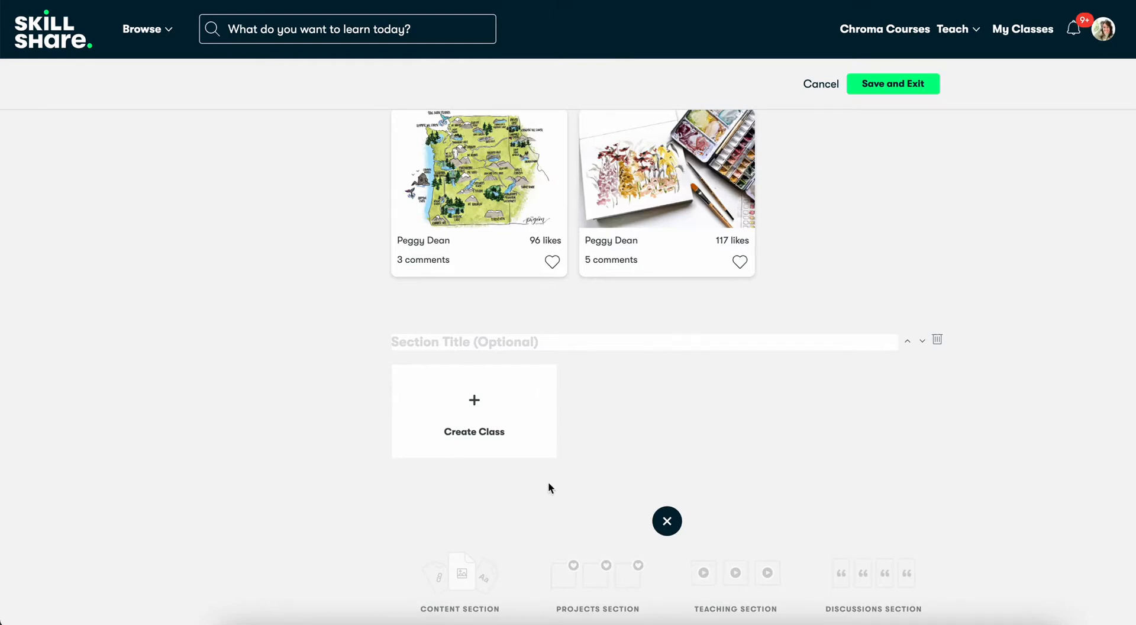
mouse_move(861, 368)
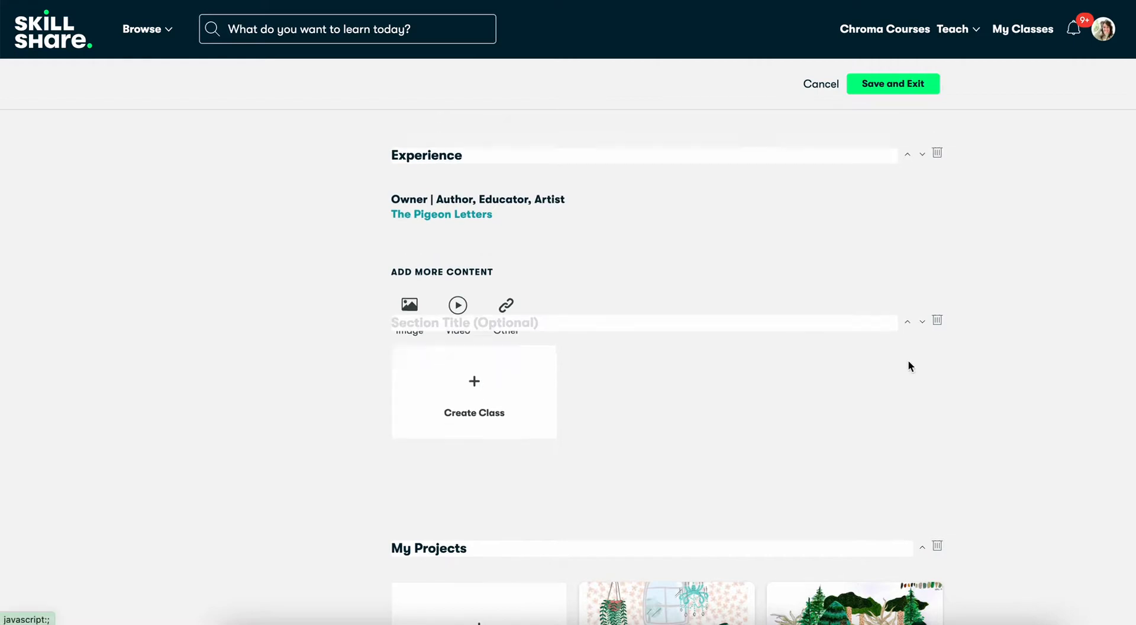
Title the untitled teaching section 'NEW Classes' by picking it from the 'NE' suggestions
scroll("down", 3)
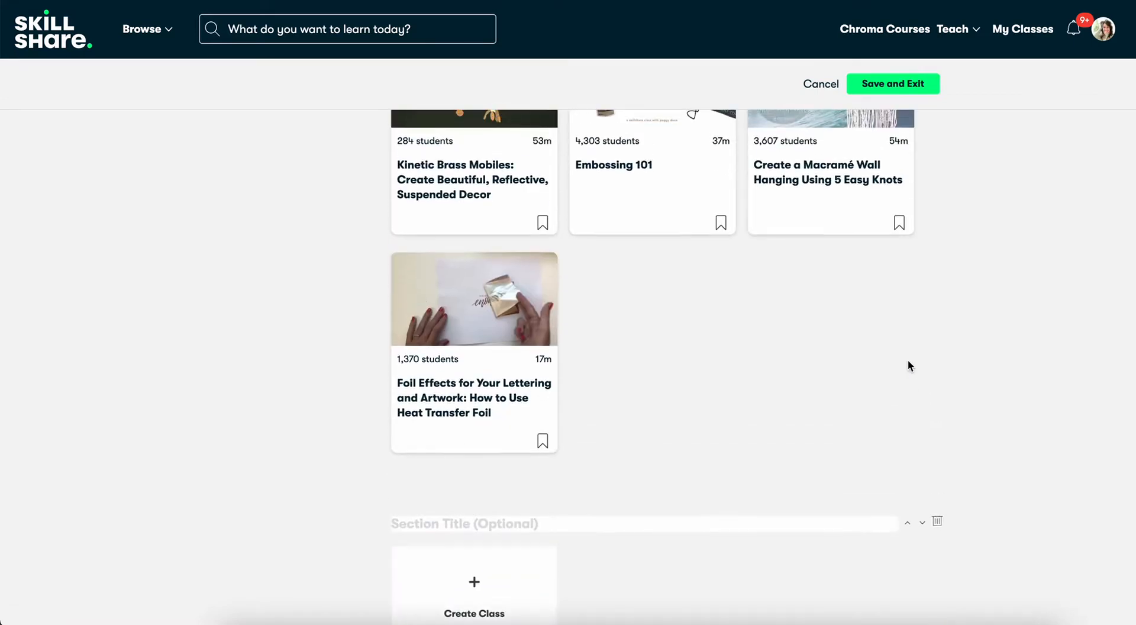
scroll("down", 3)
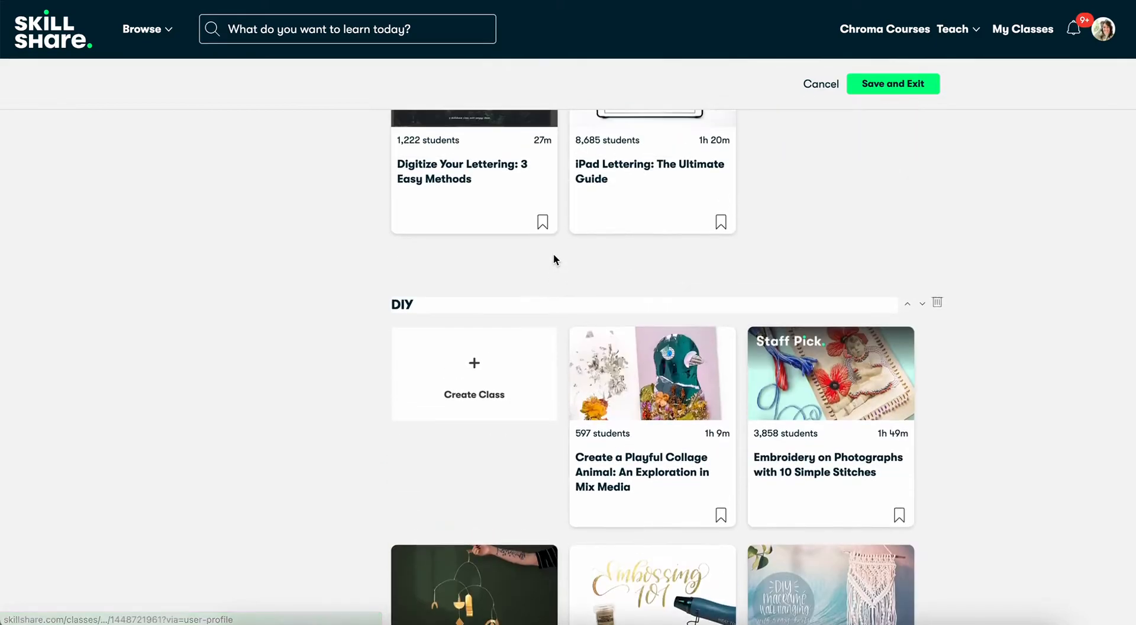
scroll("down", 3)
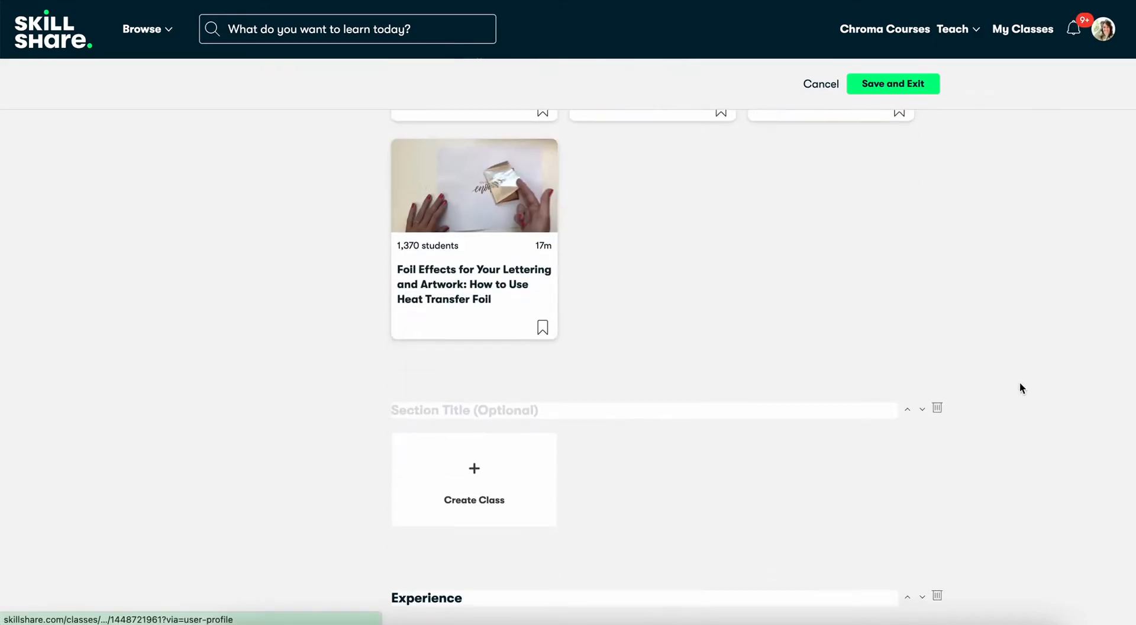
scroll("down", 3)
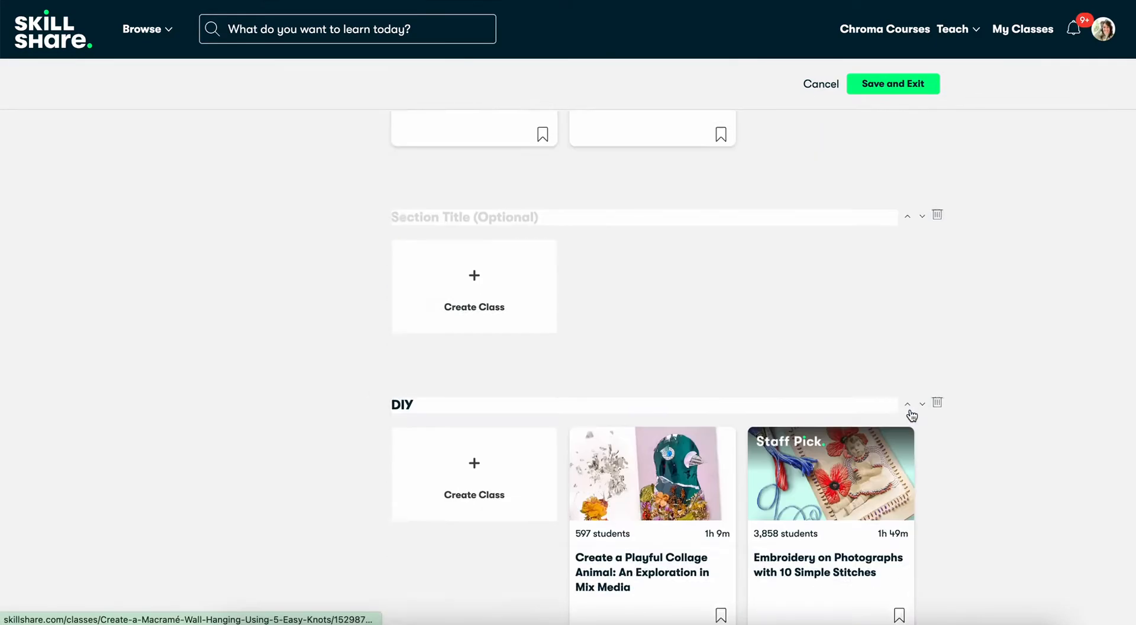
scroll("down", 3)
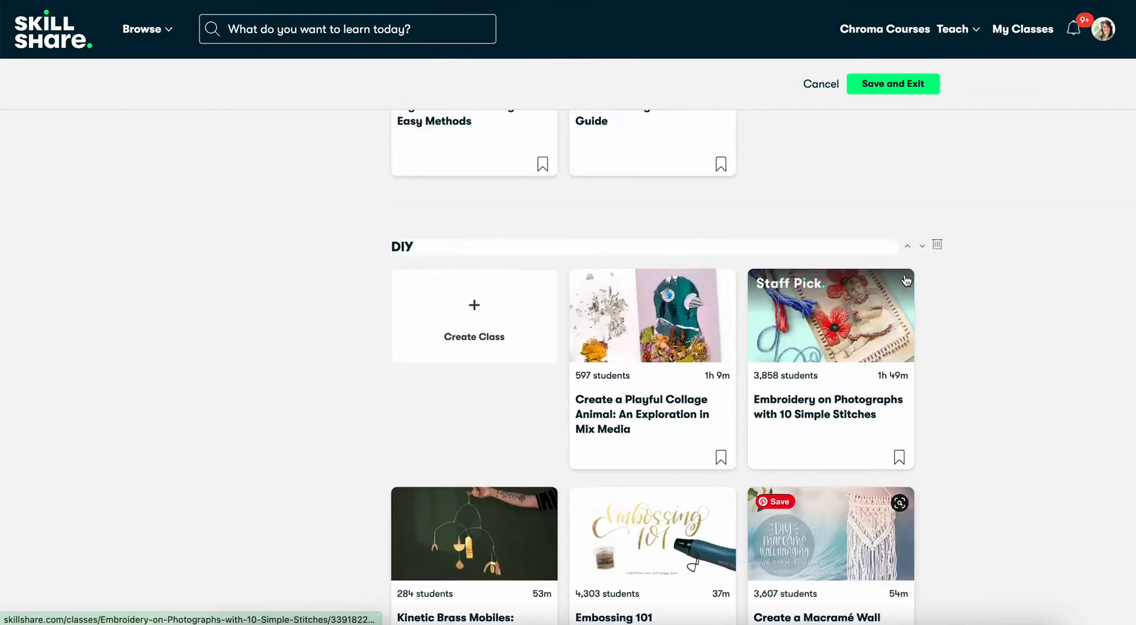
scroll("down", 3)
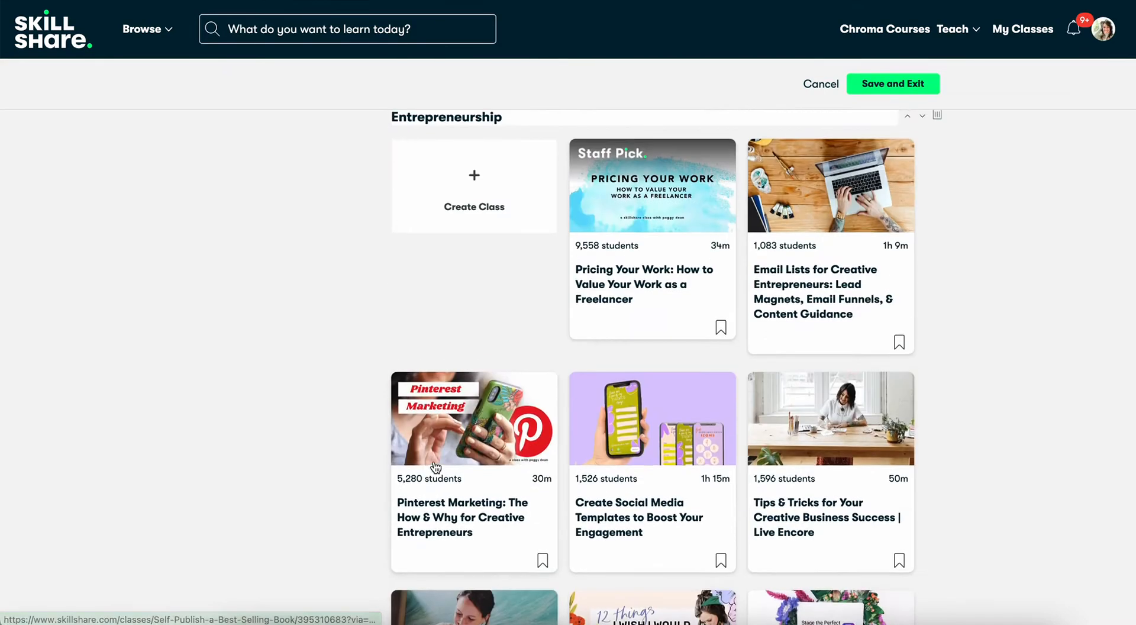
scroll("down", 3)
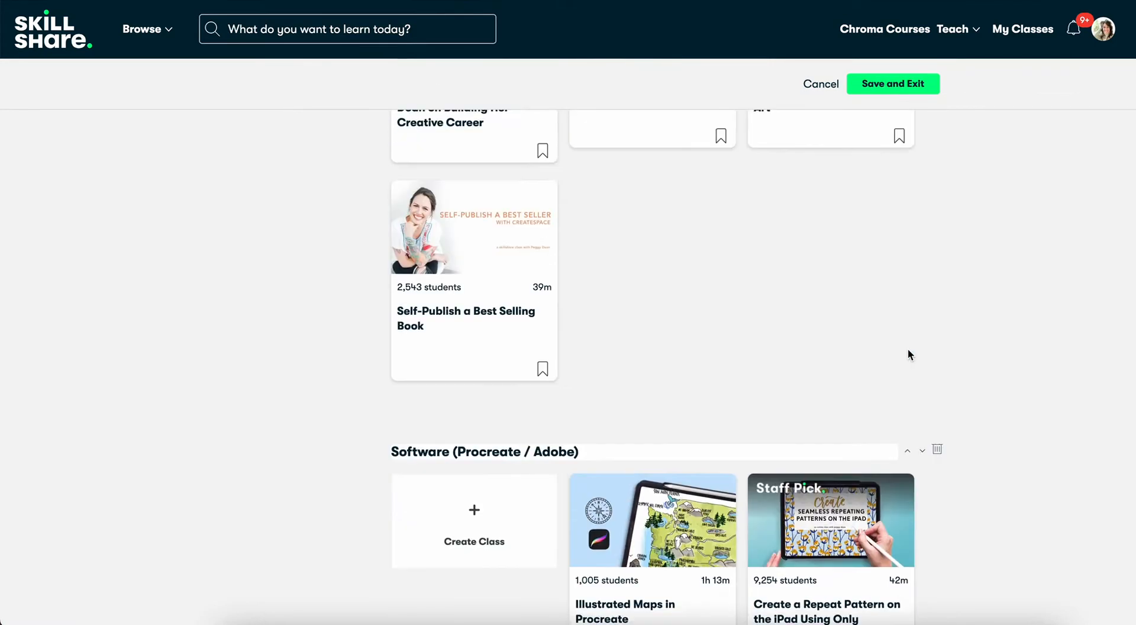
scroll("down", 3)
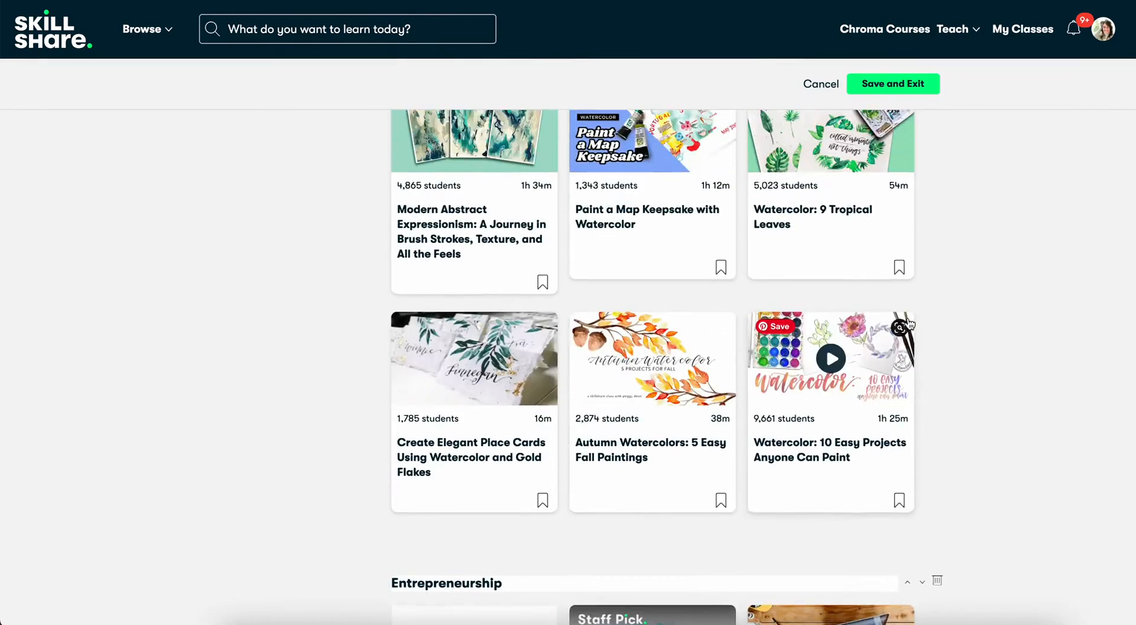
scroll("down", 3)
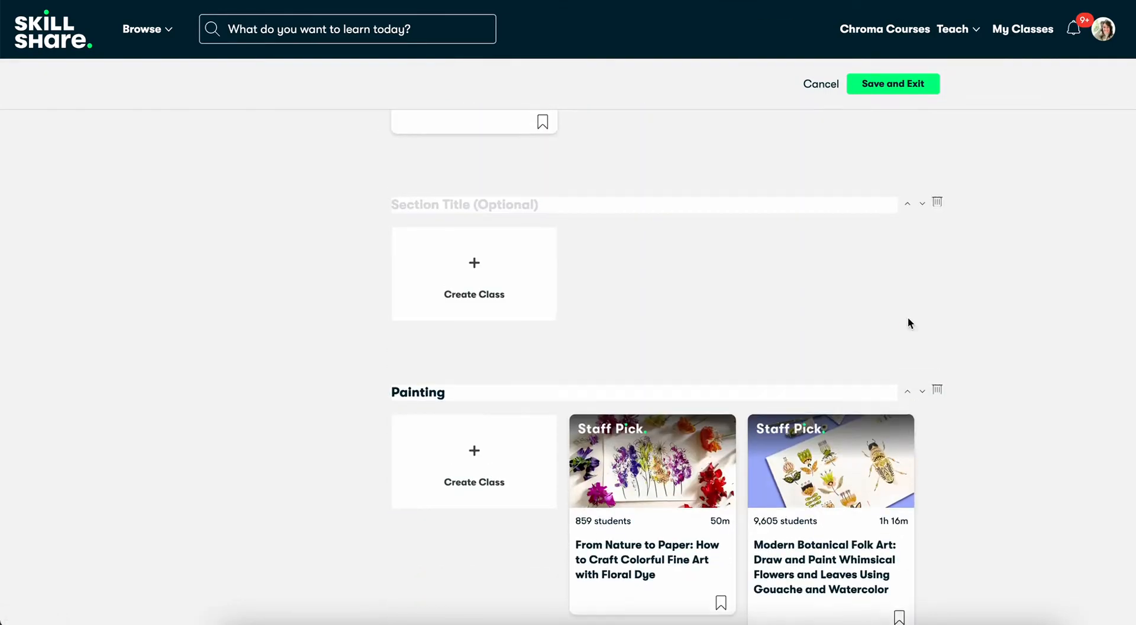
type("NE")
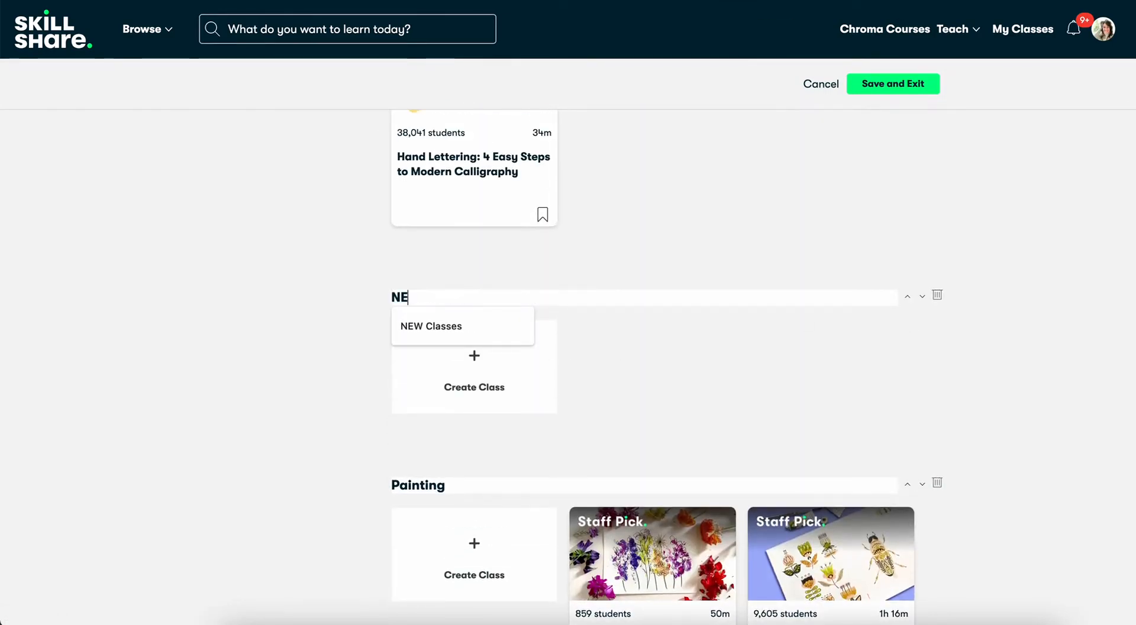
left_click(430, 325)
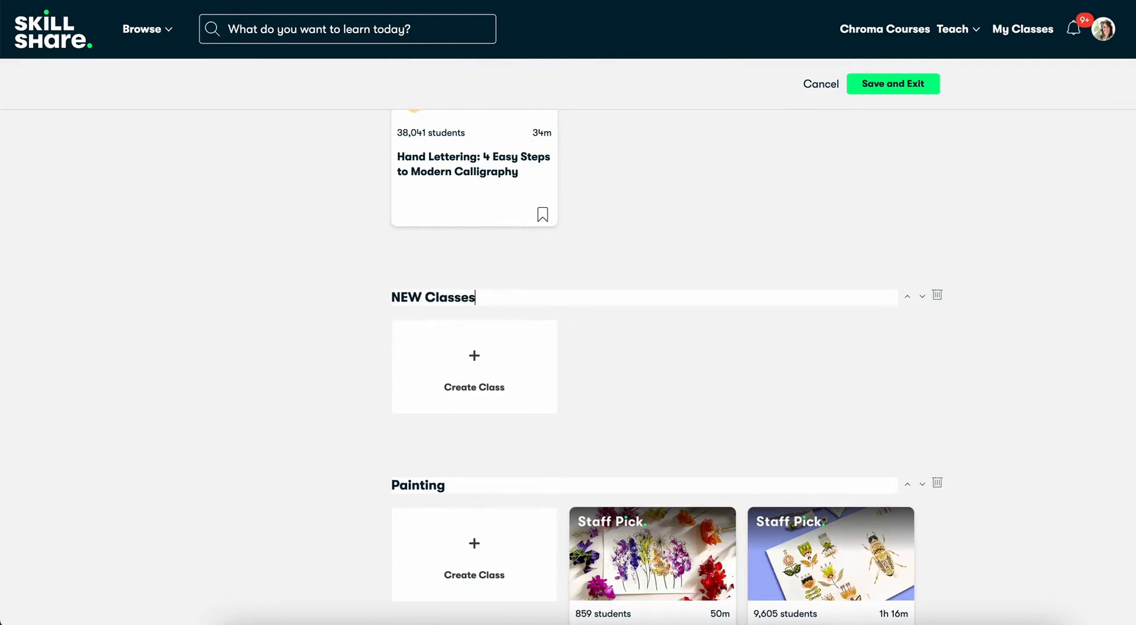
scroll("down", 3)
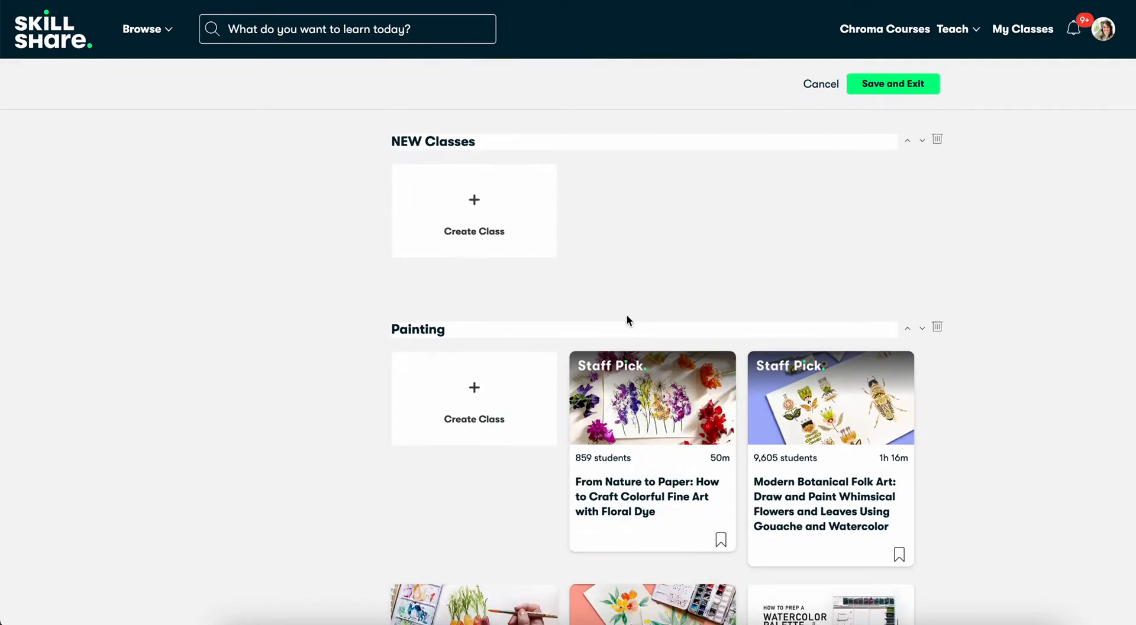
mouse_move(651, 397)
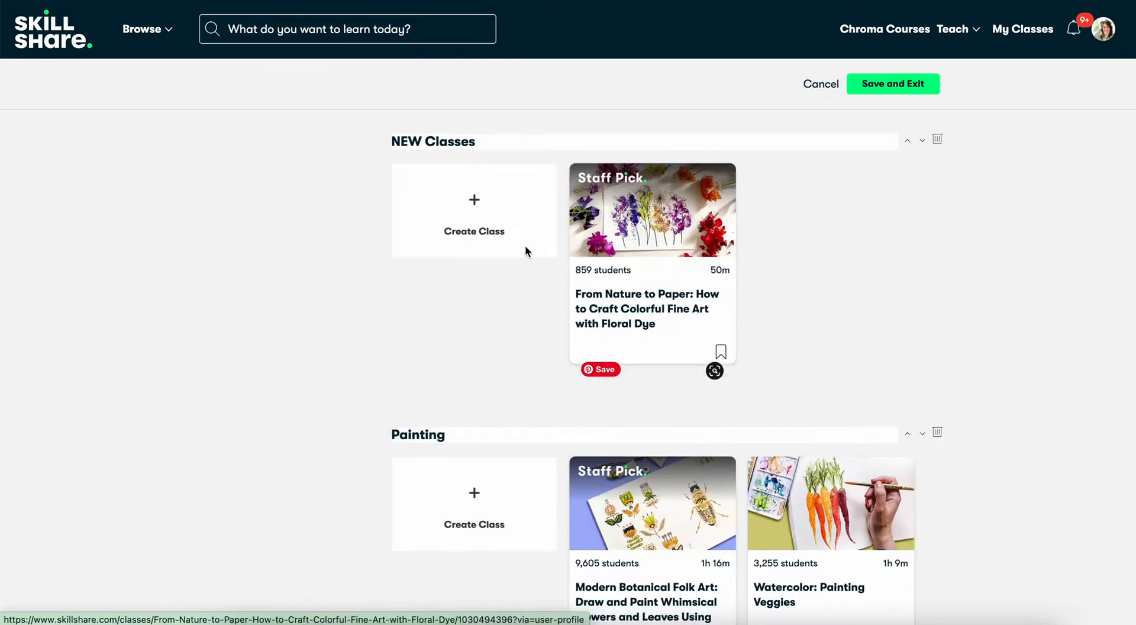
mouse_move(760, 262)
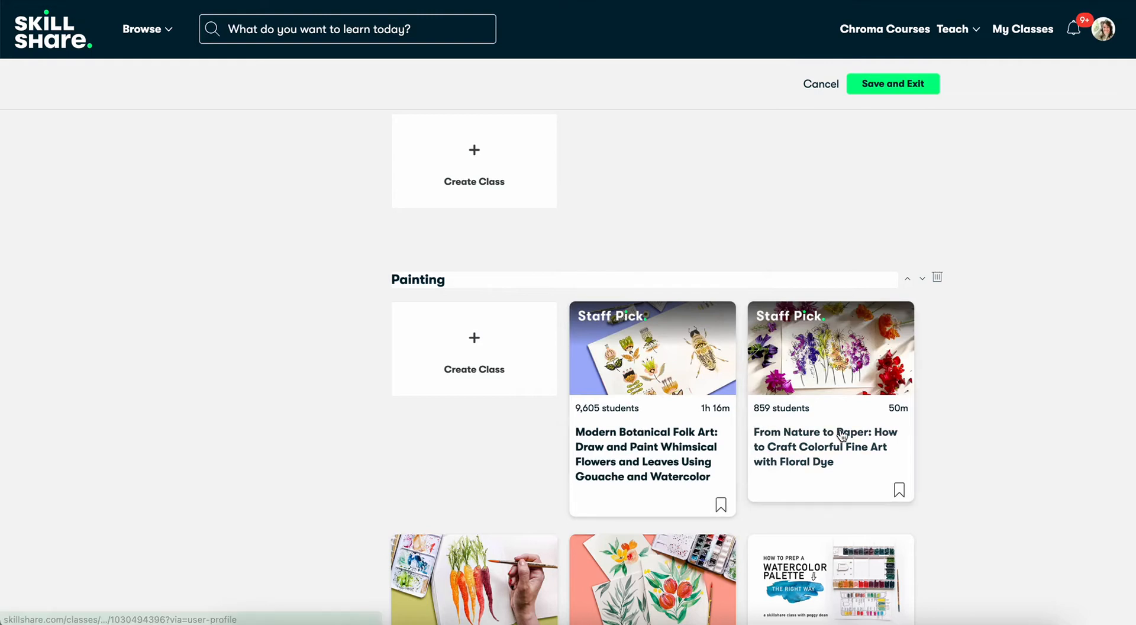
Delete the NEW Classes section with its trash icon and confirm in the dialog
scroll("down", 3)
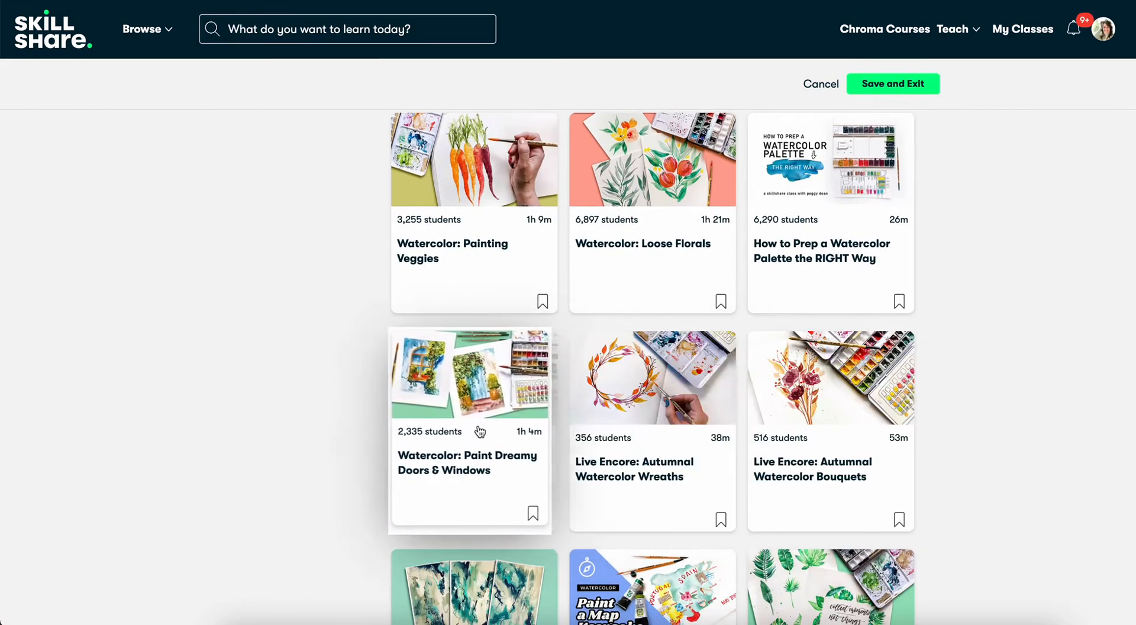
scroll("down", 3)
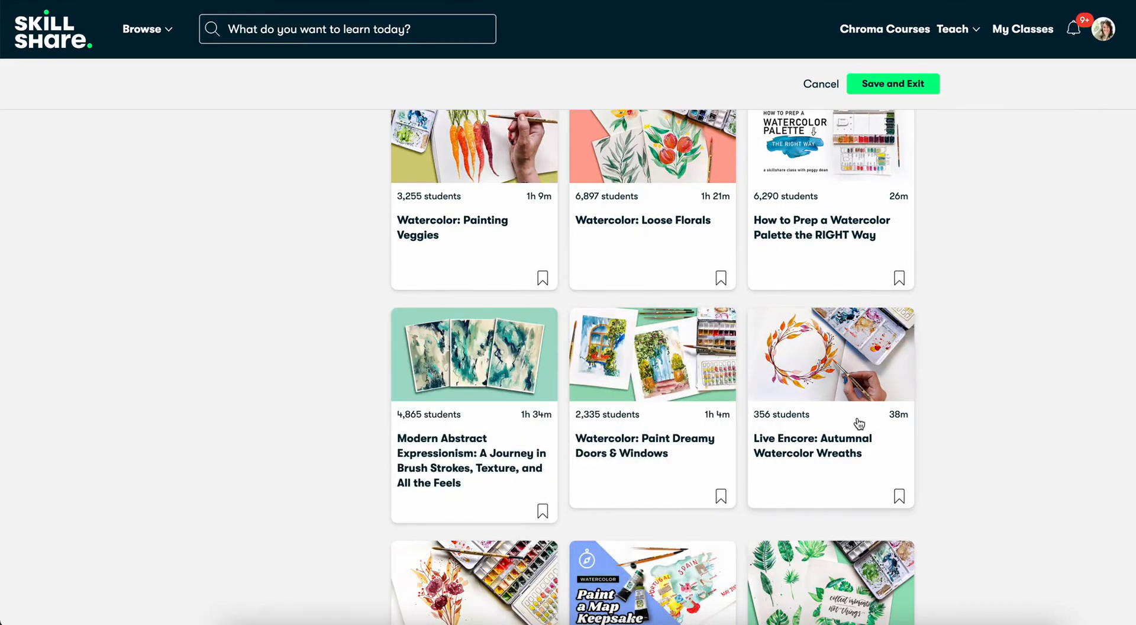
scroll("down", 3)
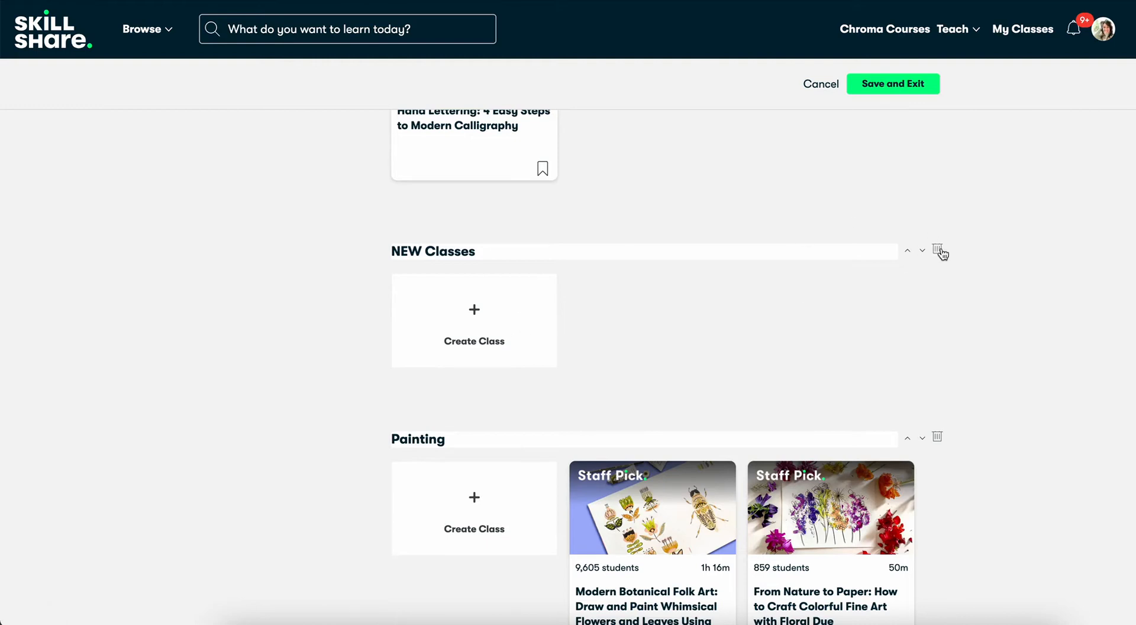
left_click(941, 251)
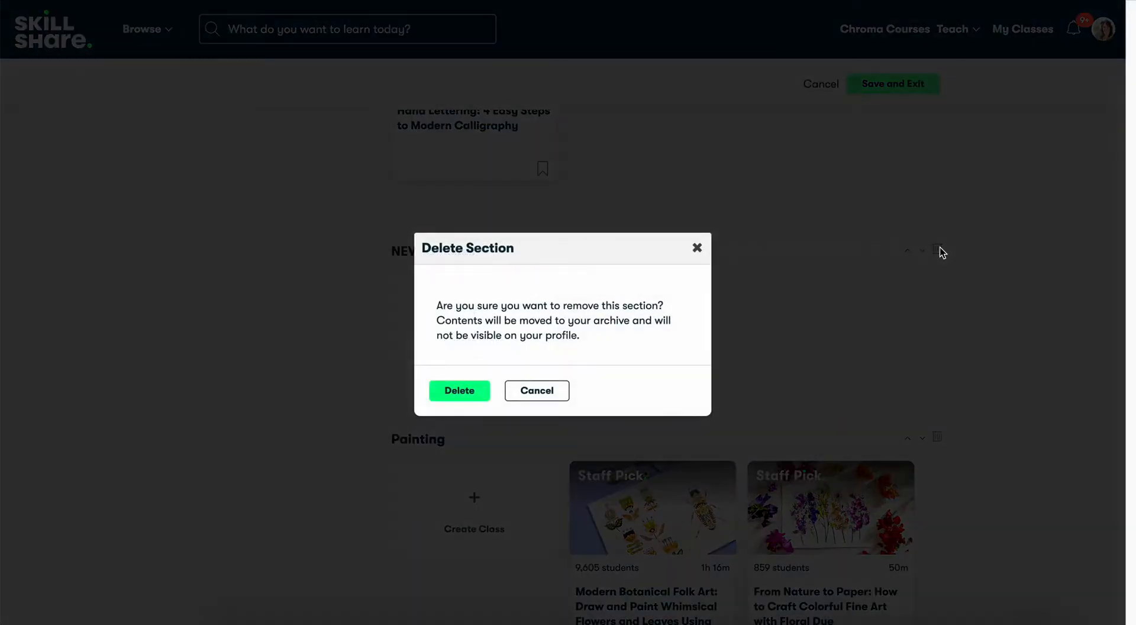
left_click(536, 390)
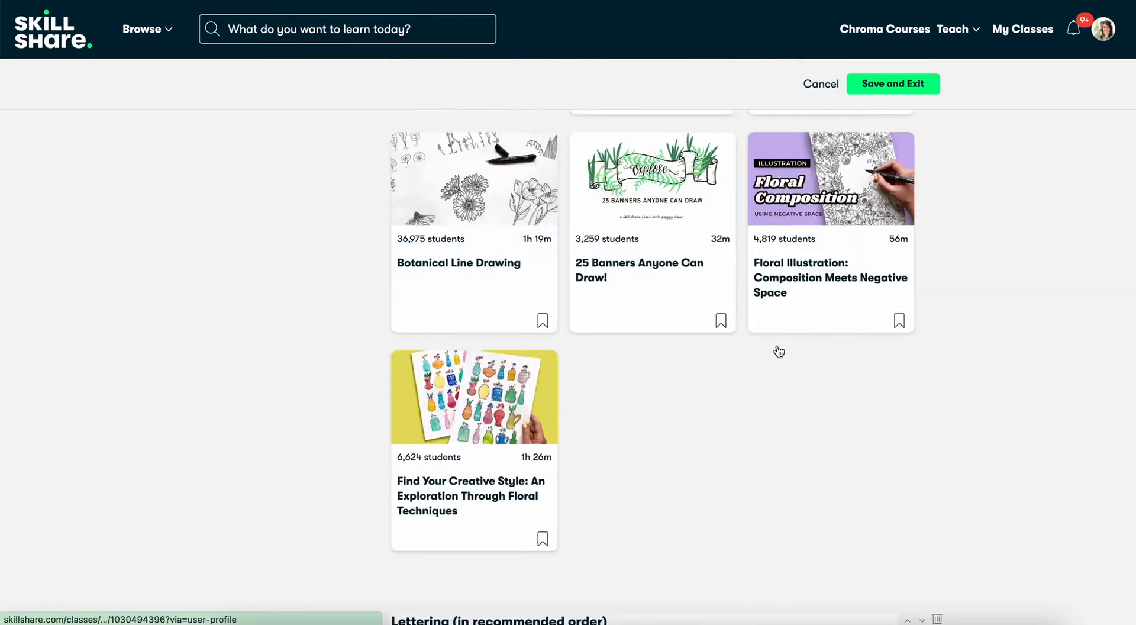
scroll("down", 3)
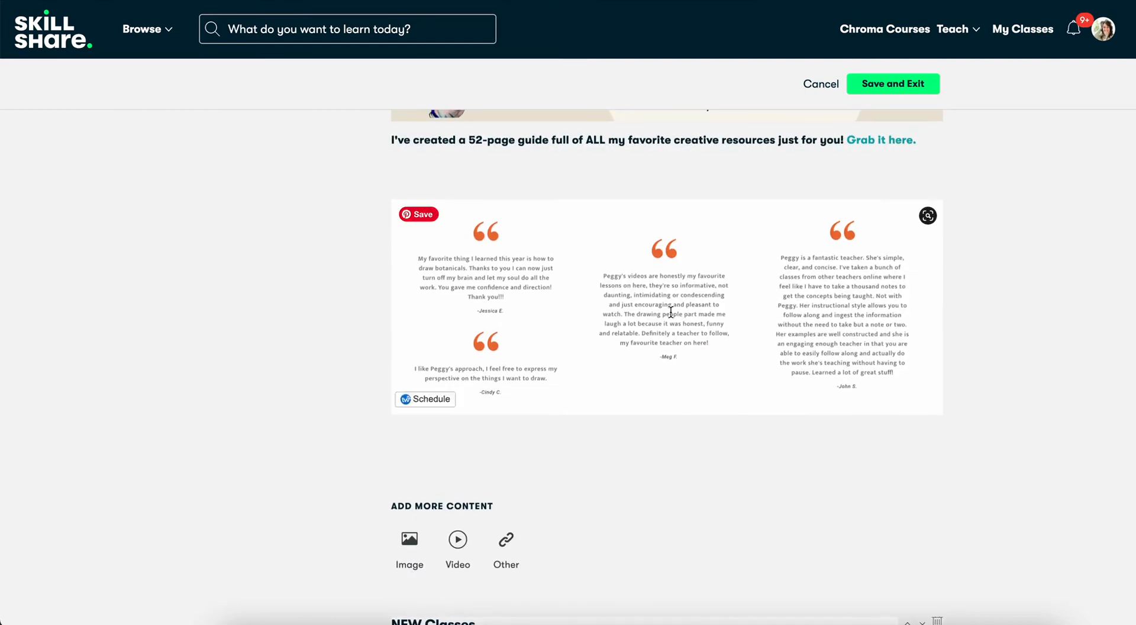
scroll("down", 3)
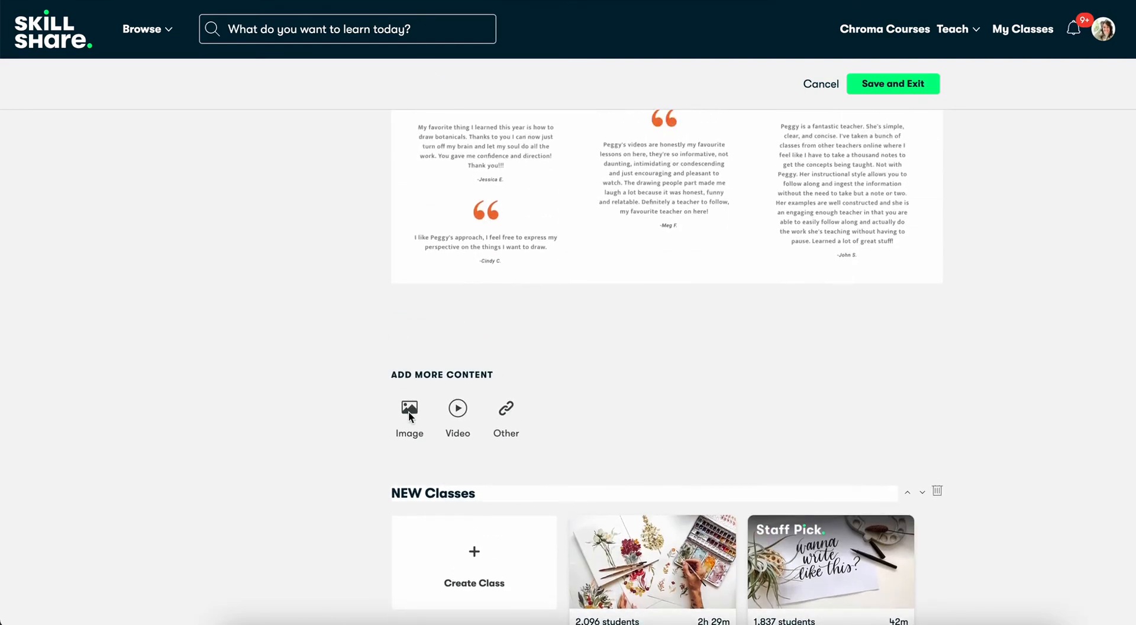
mouse_move(507, 407)
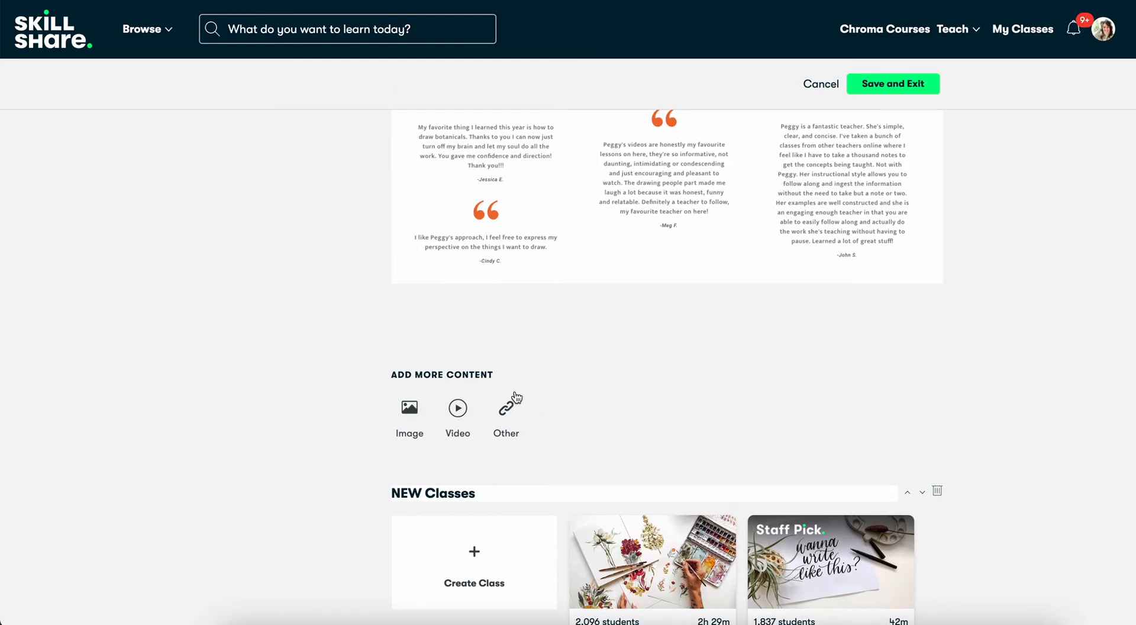
scroll("down", 3)
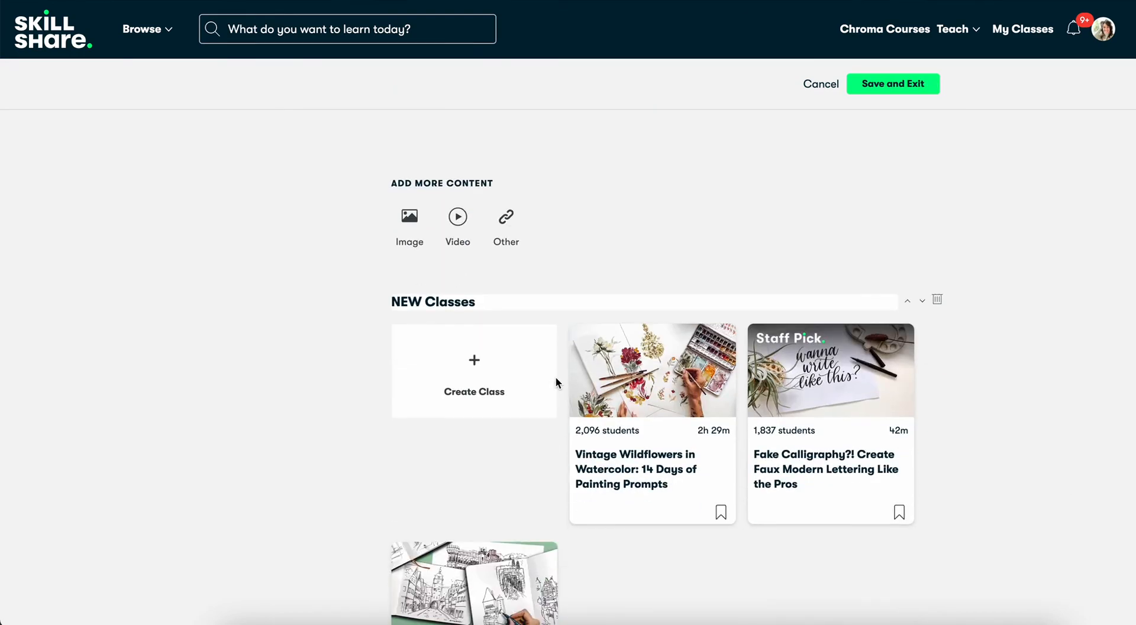
scroll("down", 3)
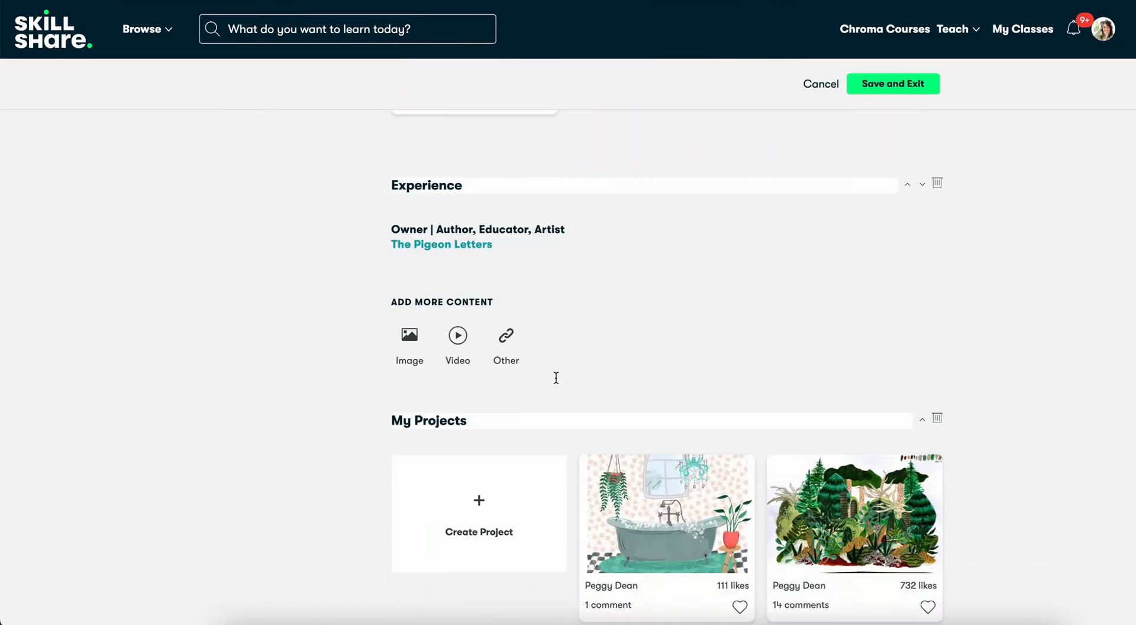
Scroll below My Projects to reach the add-section button
scroll("down", 3)
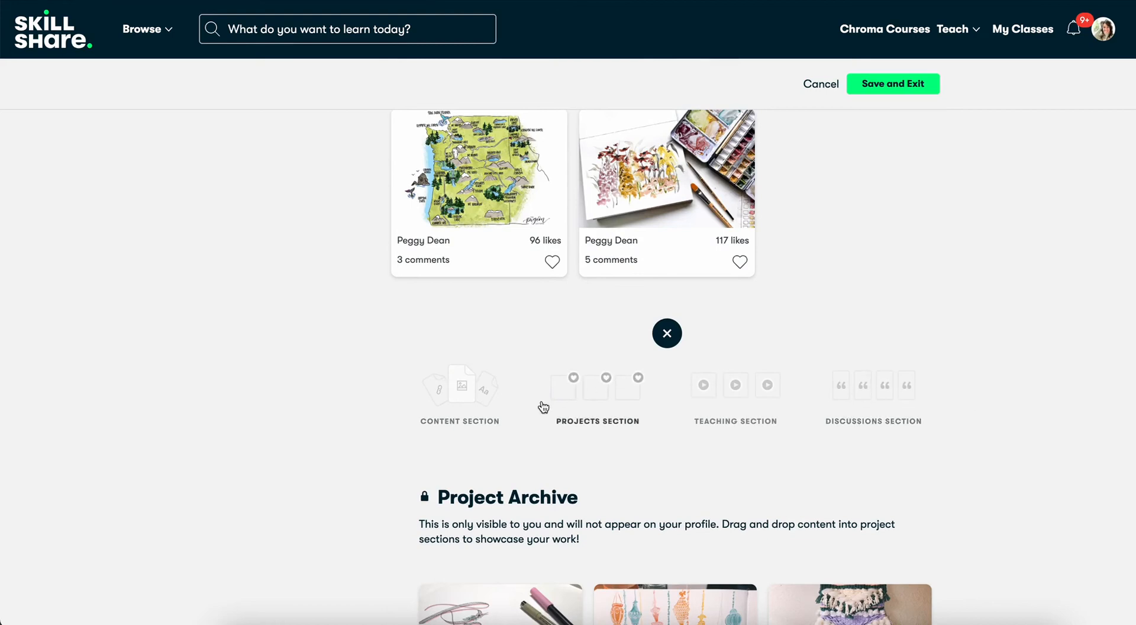
mouse_move(607, 401)
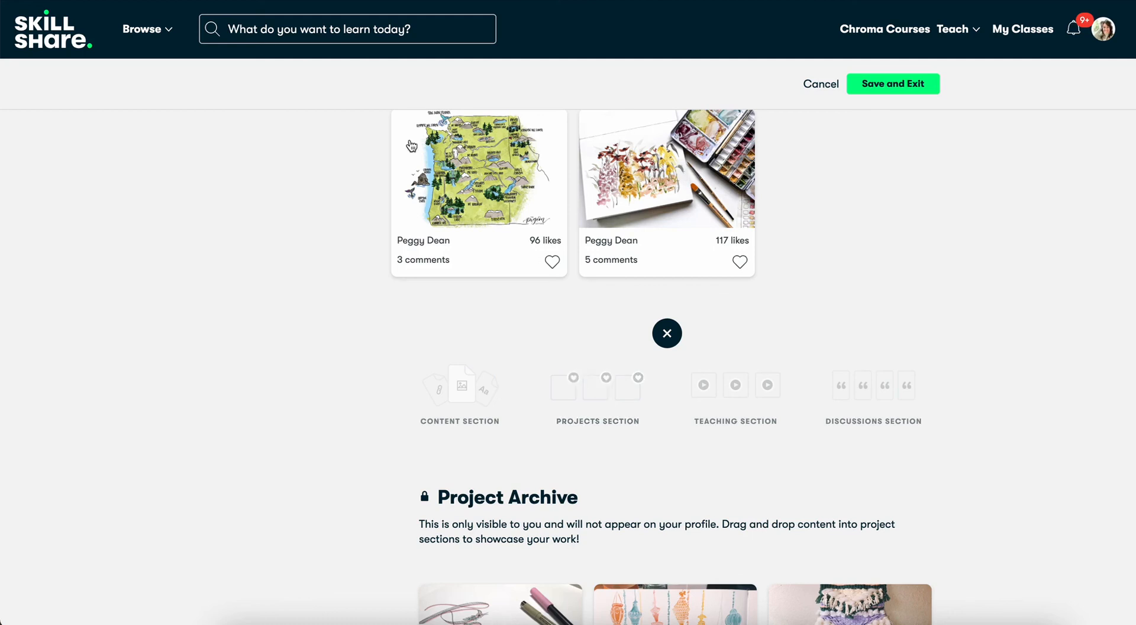
mouse_move(698, 479)
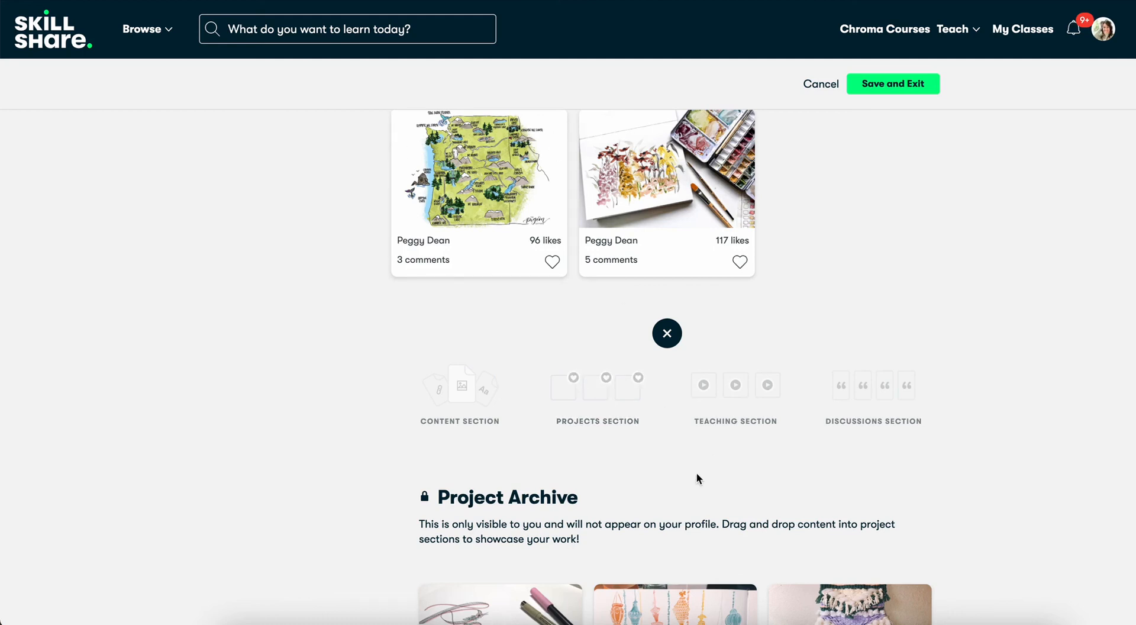